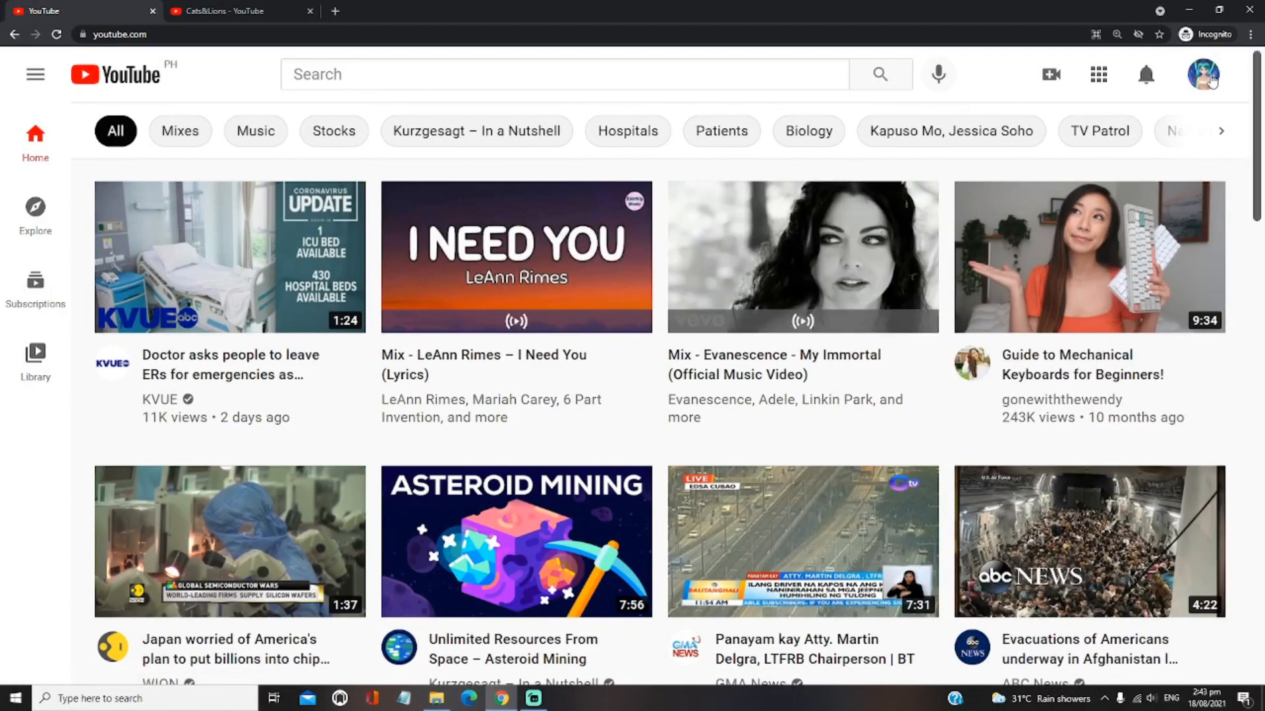
mouse_move(1201, 75)
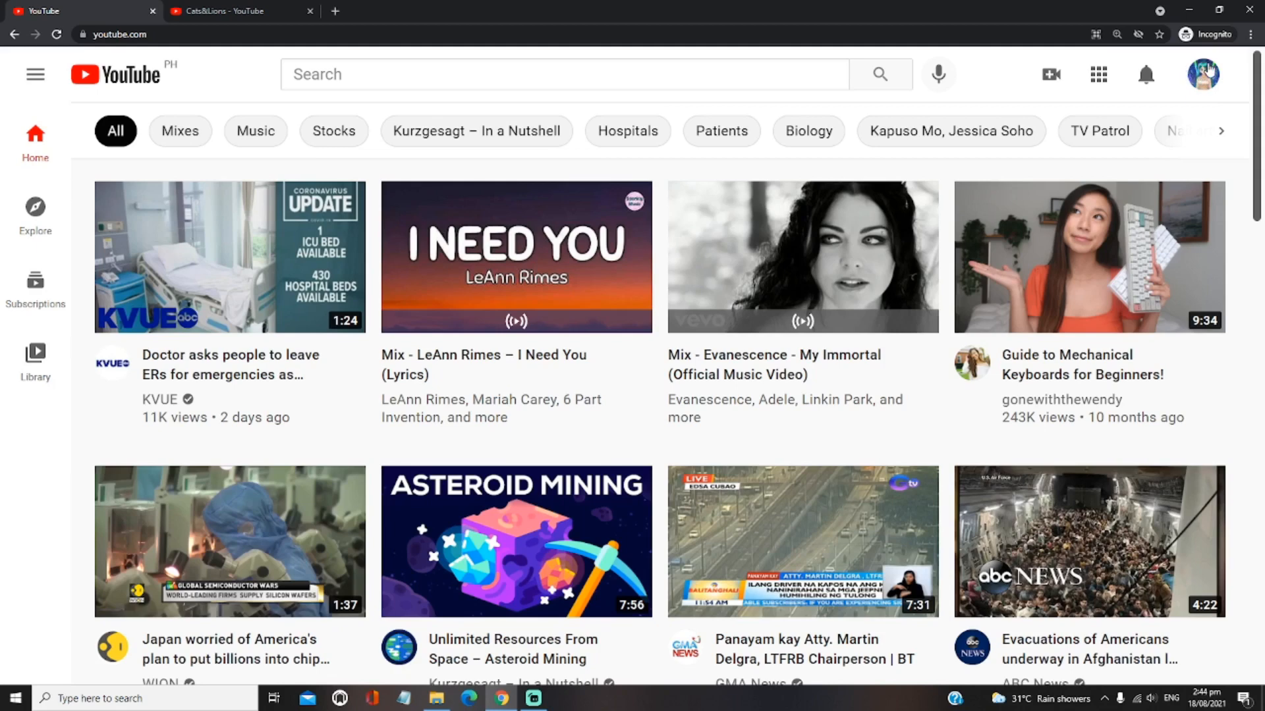
Open YouTube Studio from the Cats&Lions account avatar menu
click(1202, 74)
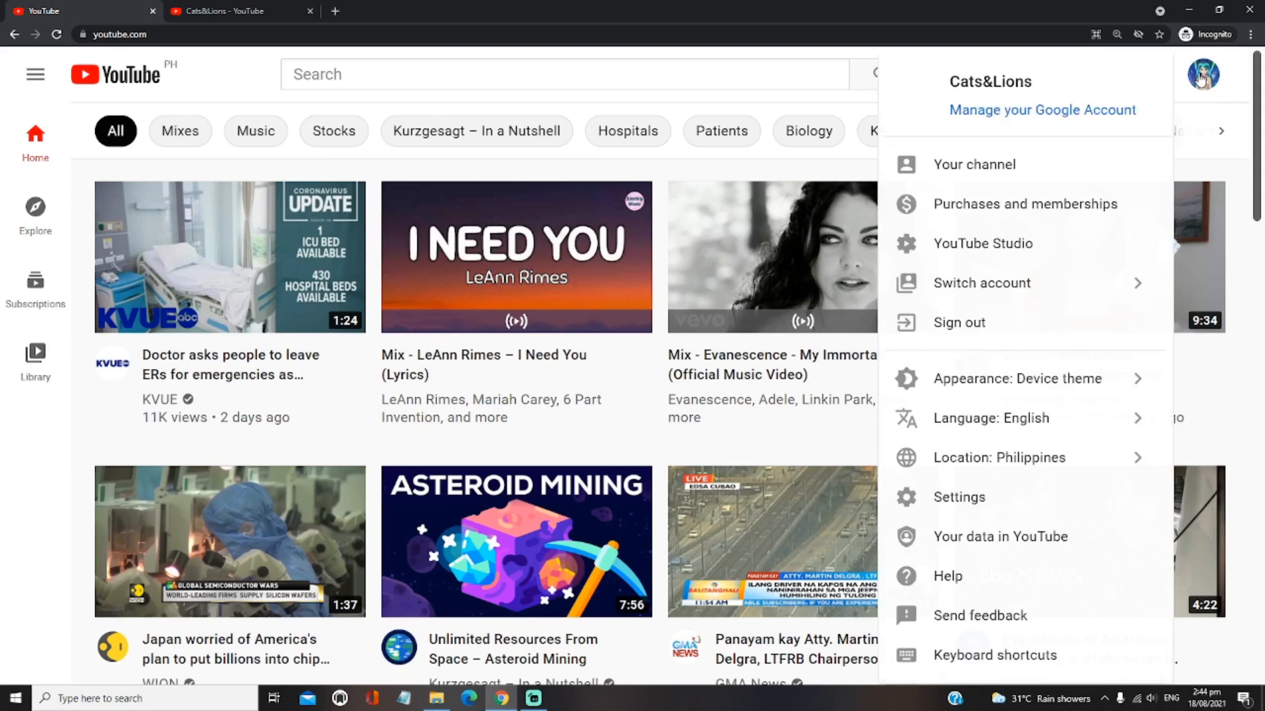
mouse_move(995, 204)
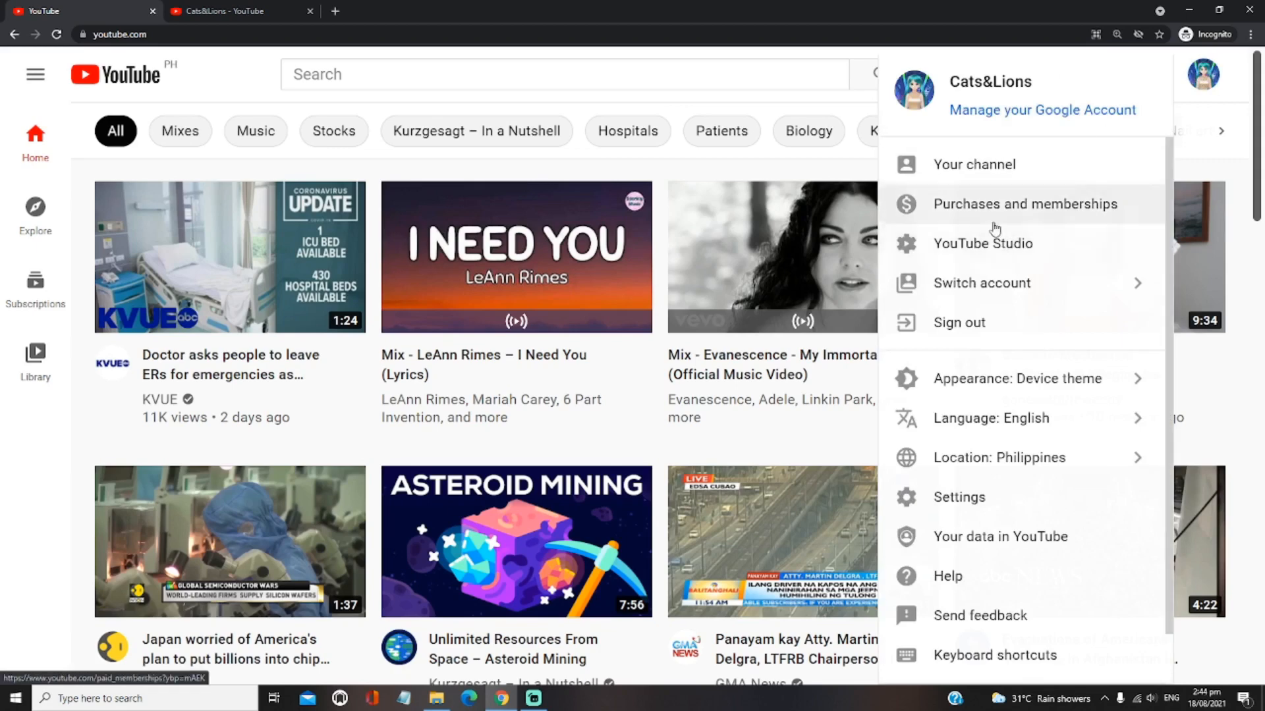
mouse_move(1000, 251)
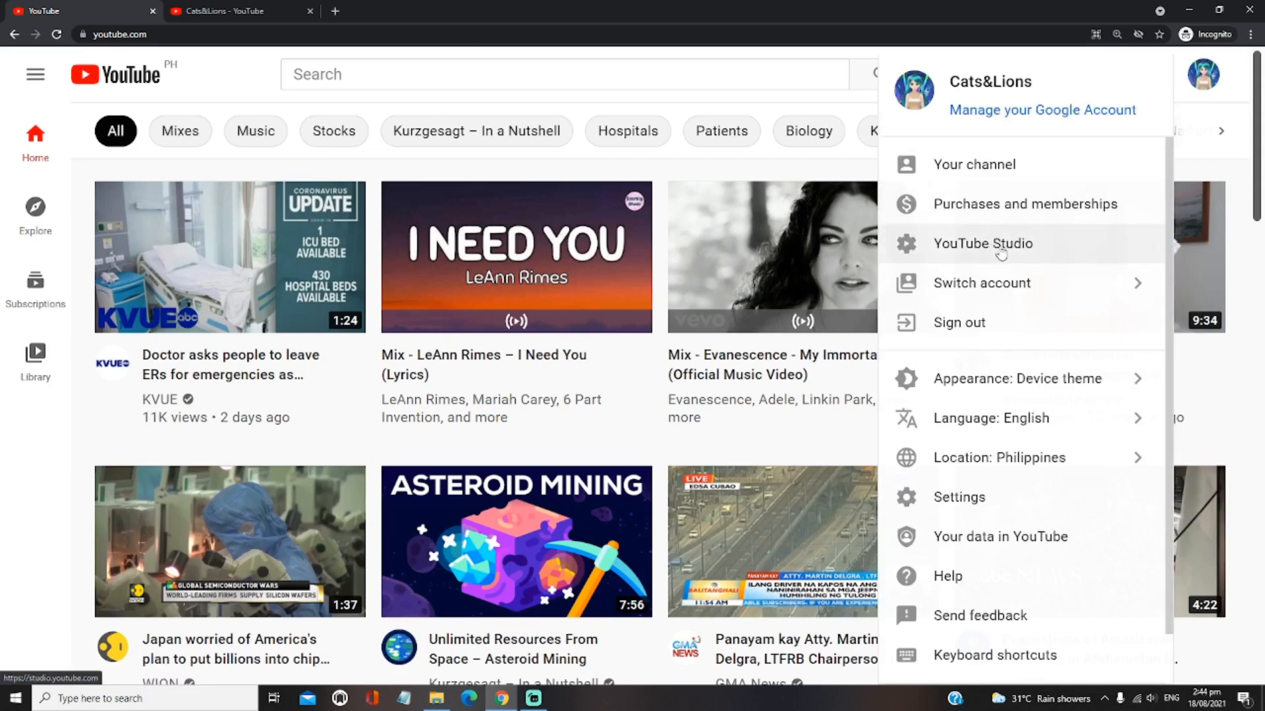
click(982, 243)
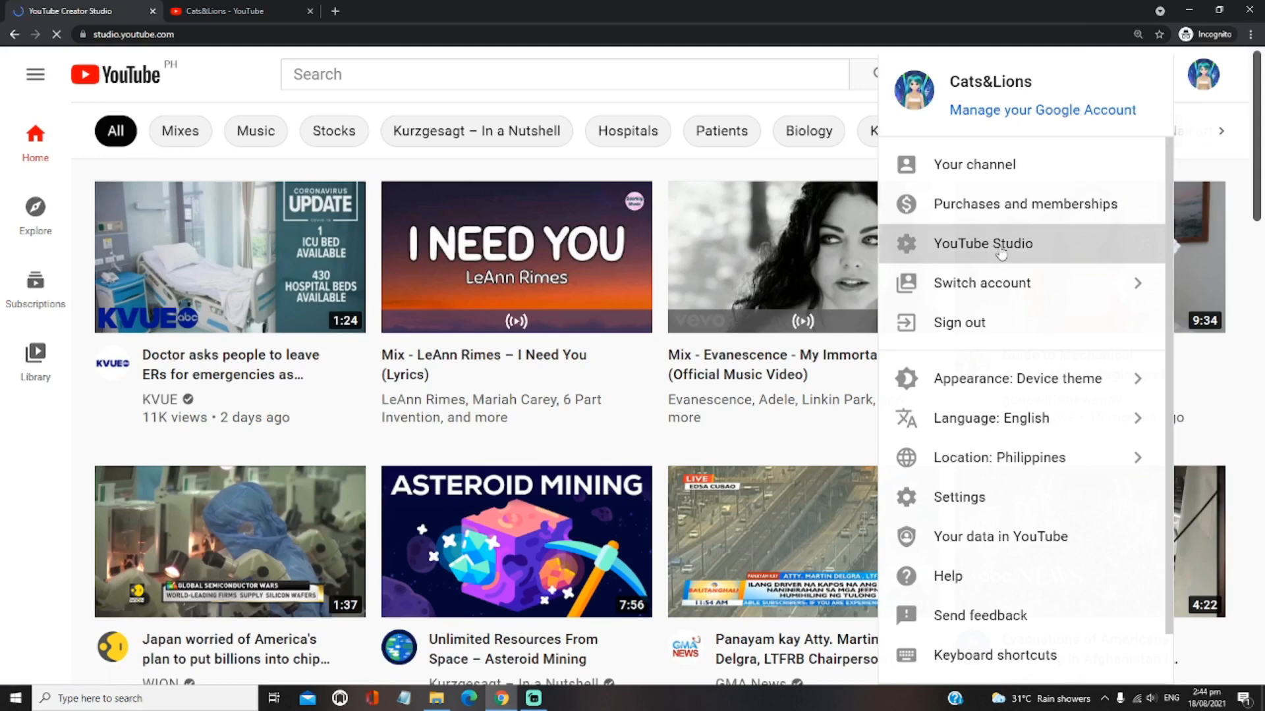
Go from the Channel dashboard to the Customization page in the sidebar
click(981, 244)
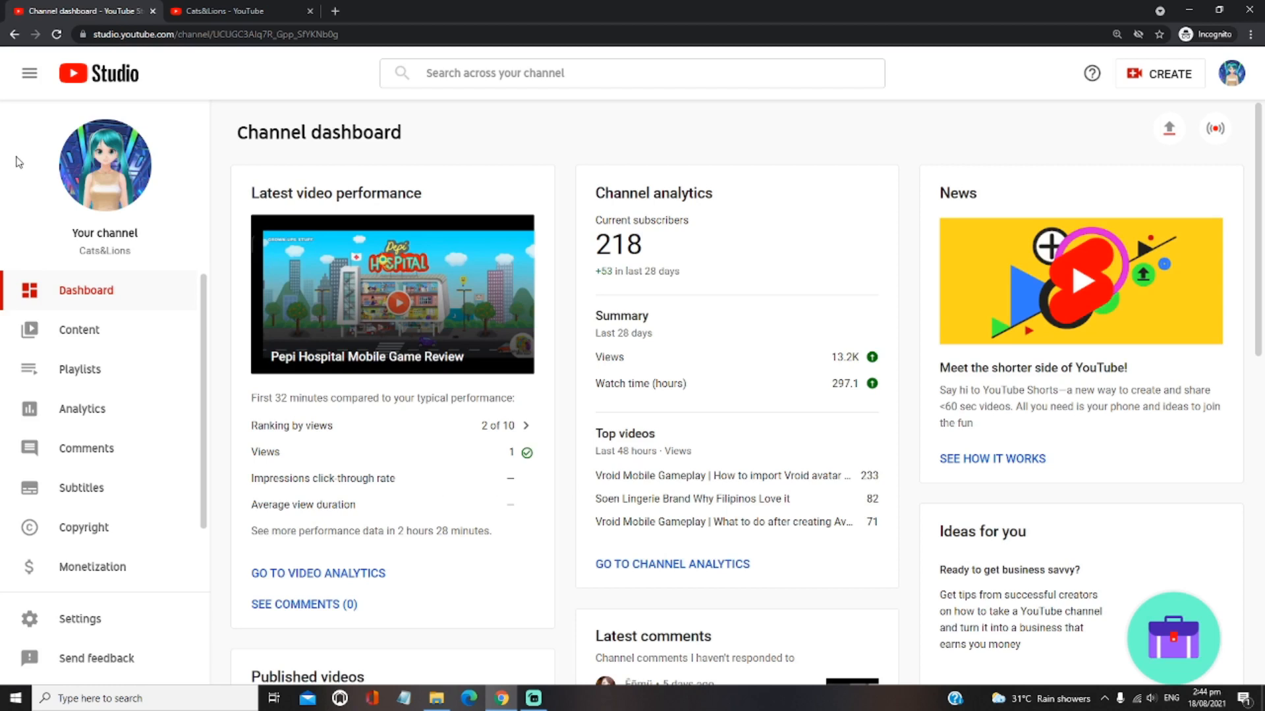
mouse_move(83, 532)
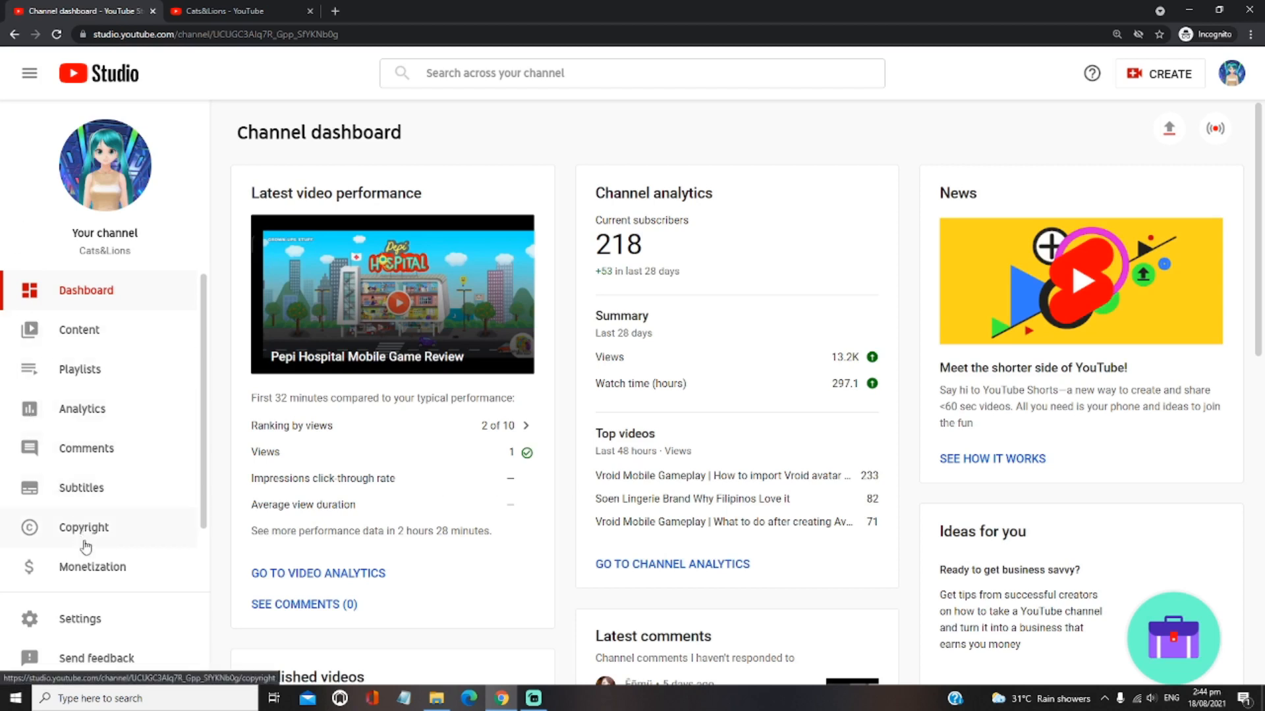
scroll(down, 3)
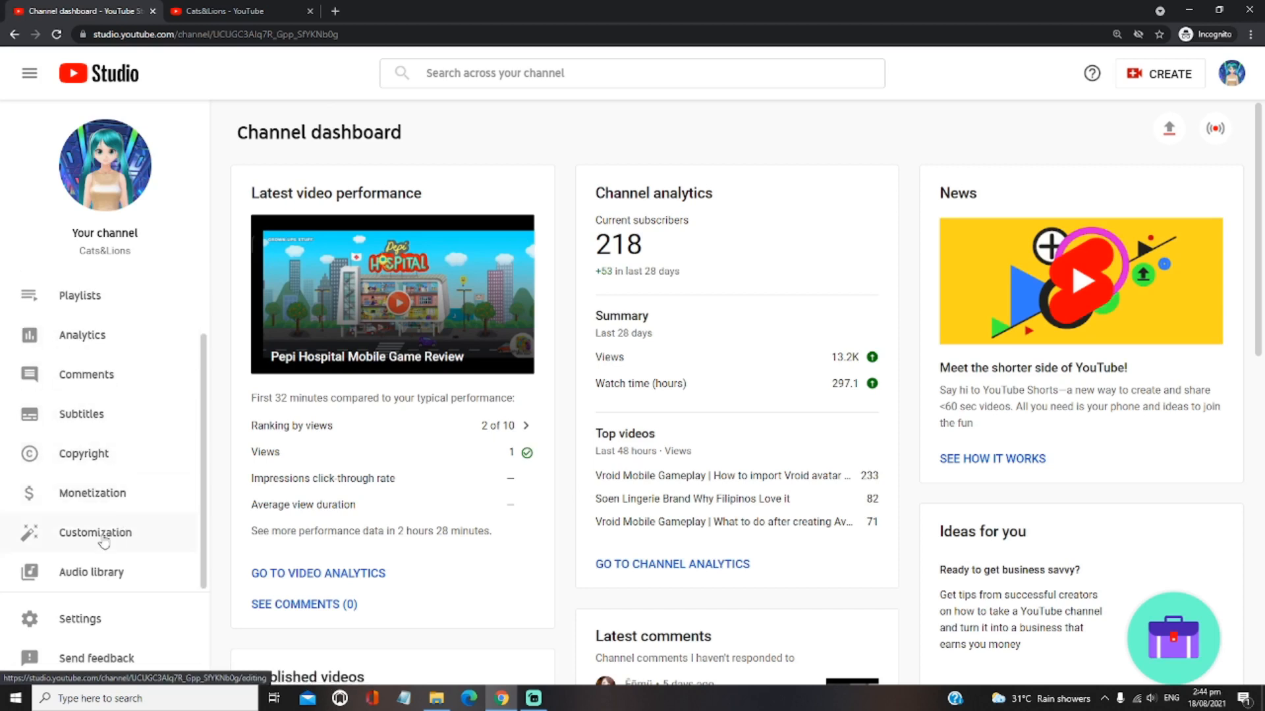
click(94, 532)
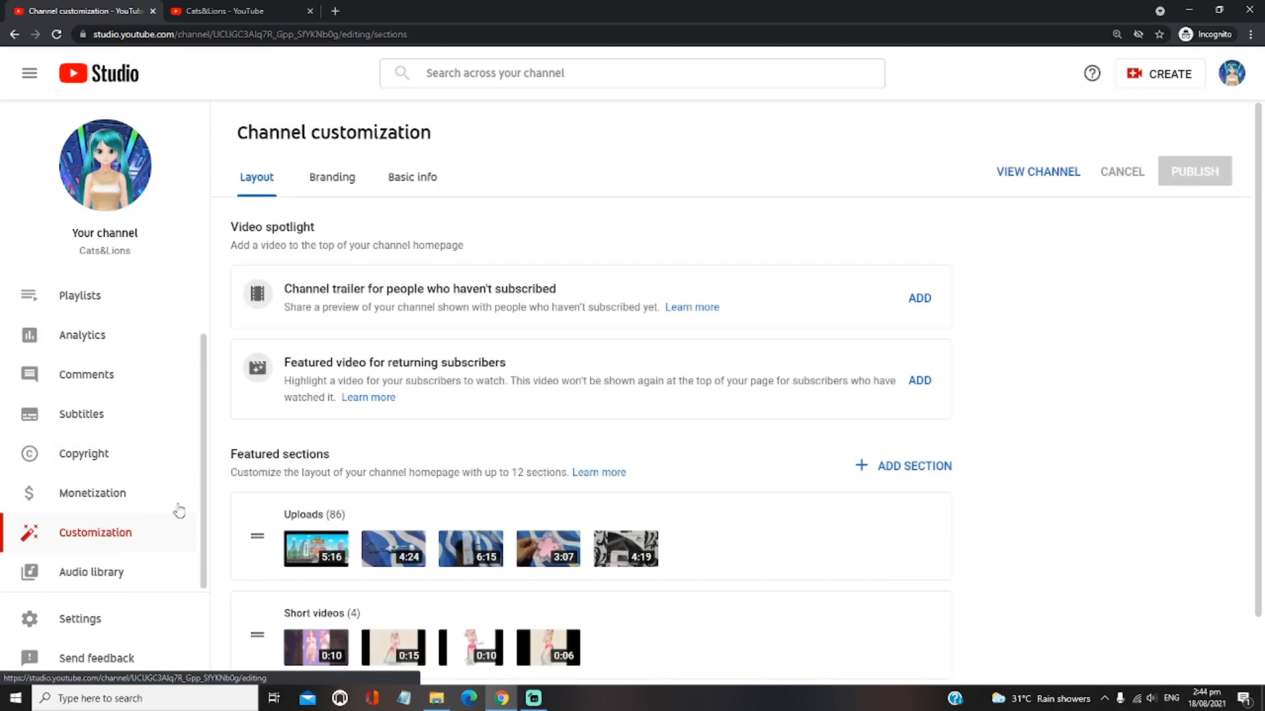
mouse_move(332, 182)
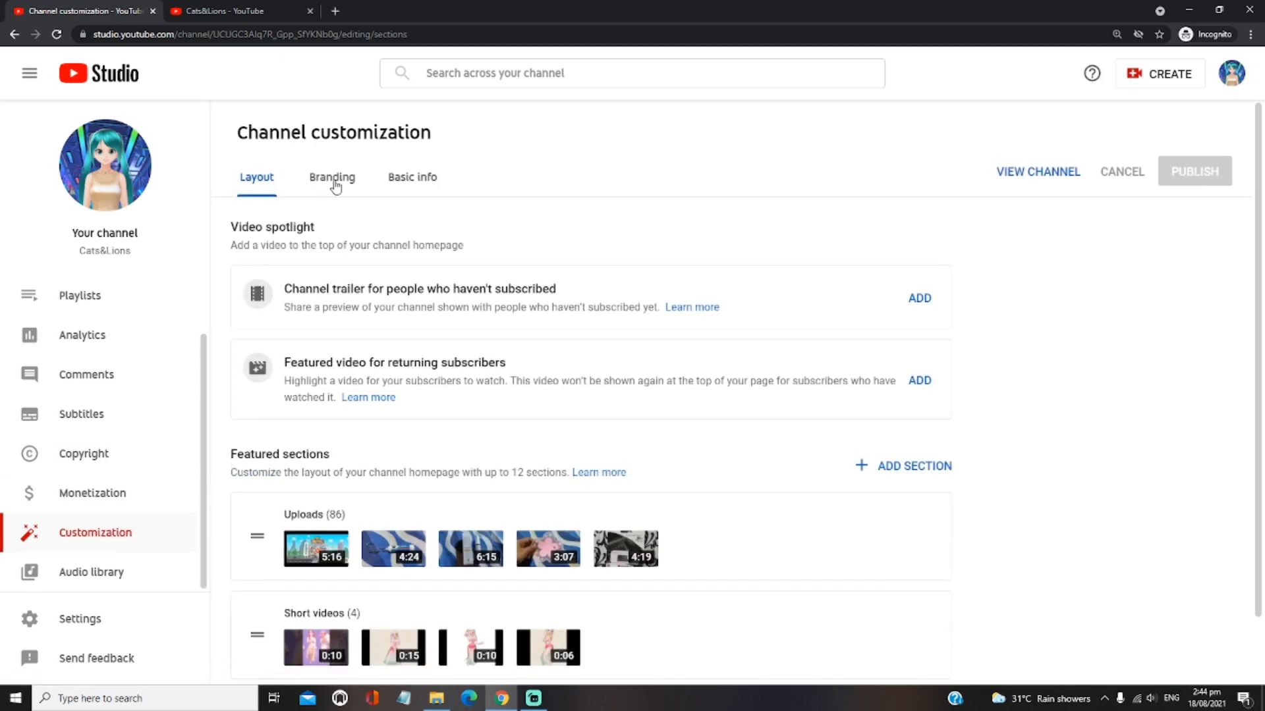
Show the Branding tab, scrolled down to the Video watermark section
click(331, 177)
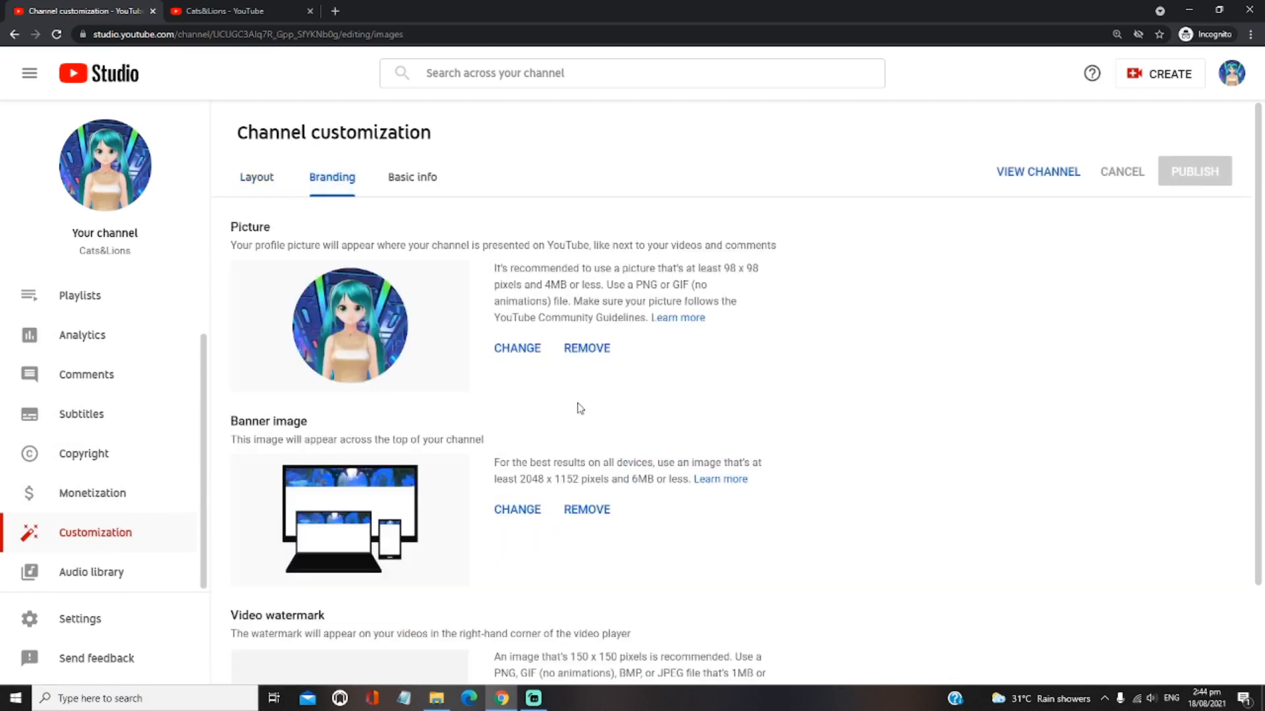
scroll(down, 3)
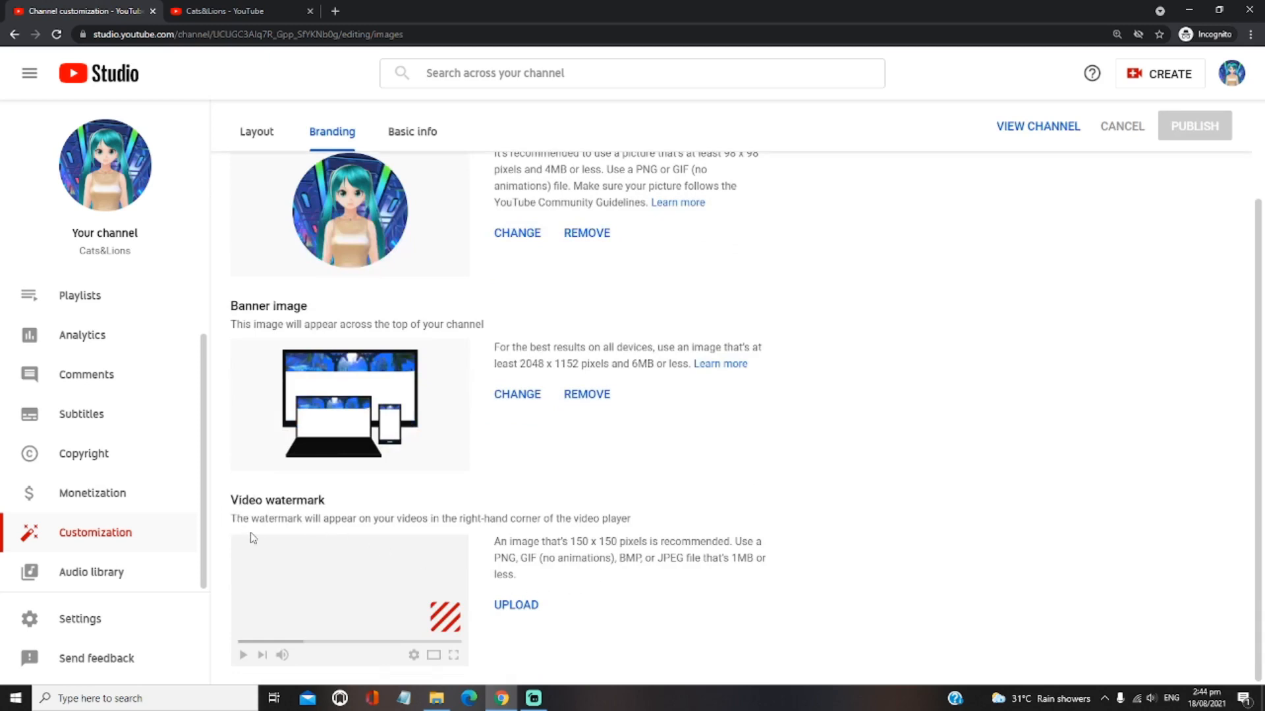
mouse_move(333, 535)
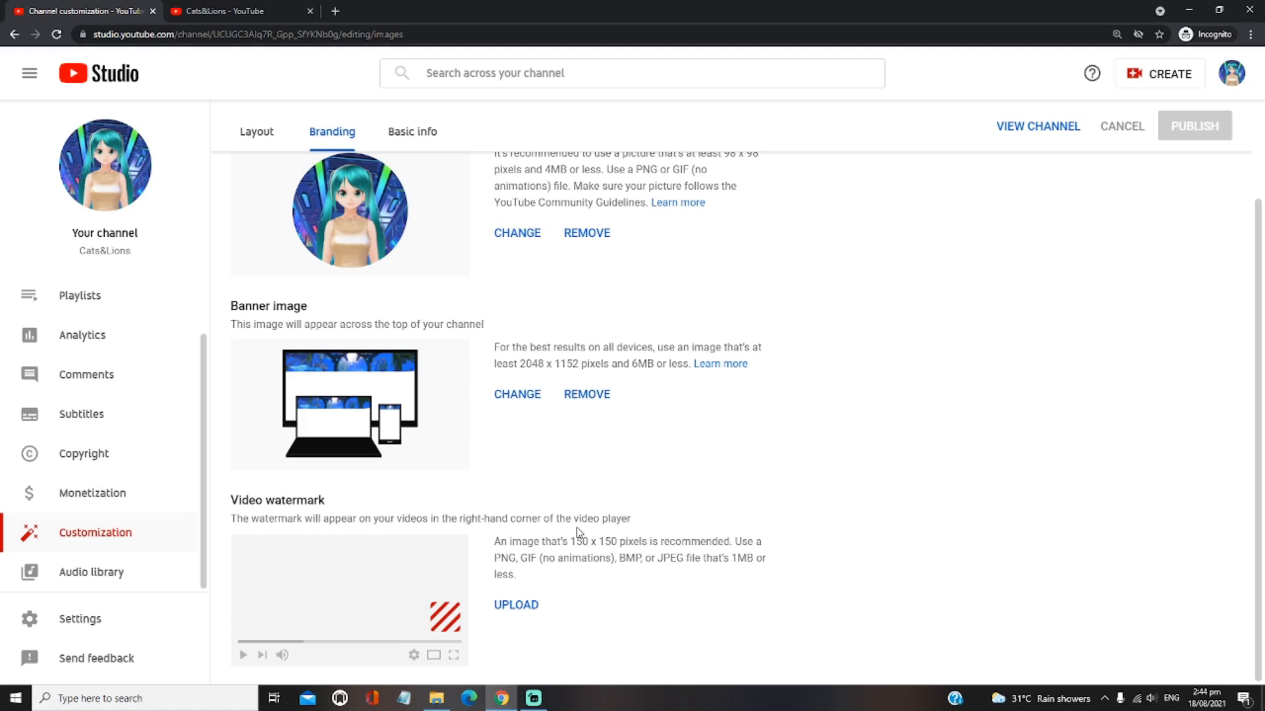
mouse_move(680, 564)
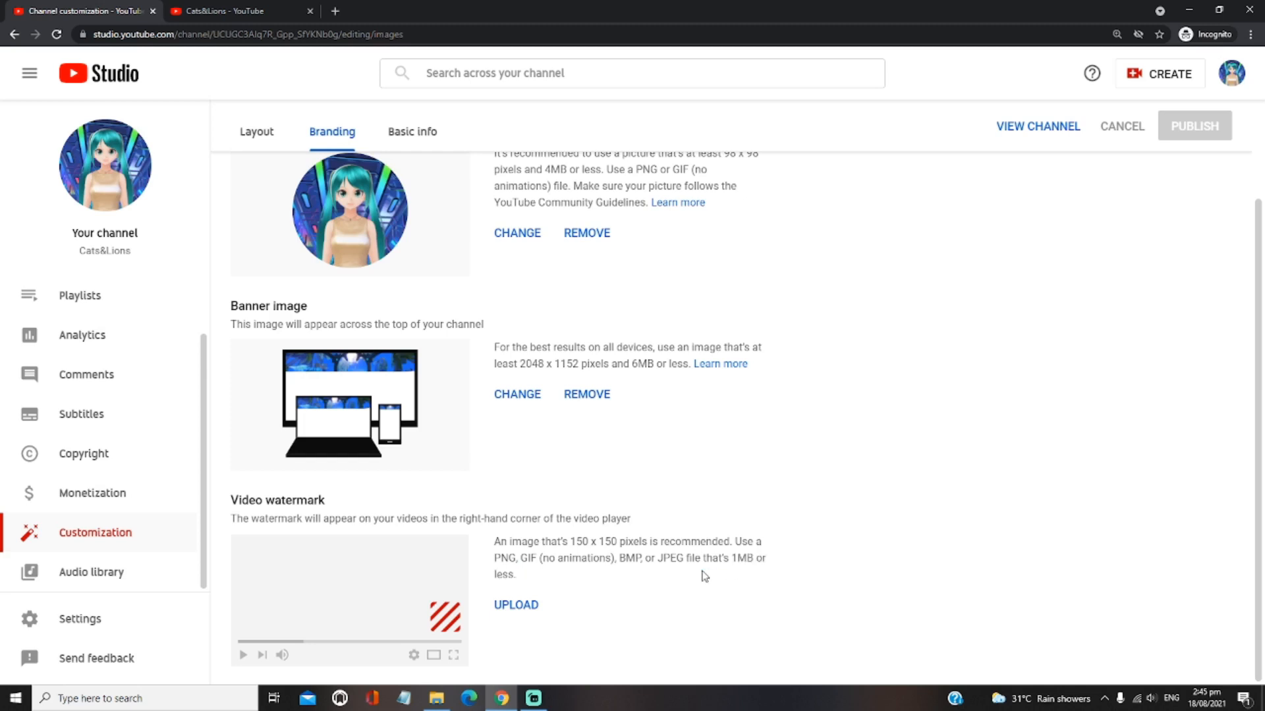
mouse_move(515, 605)
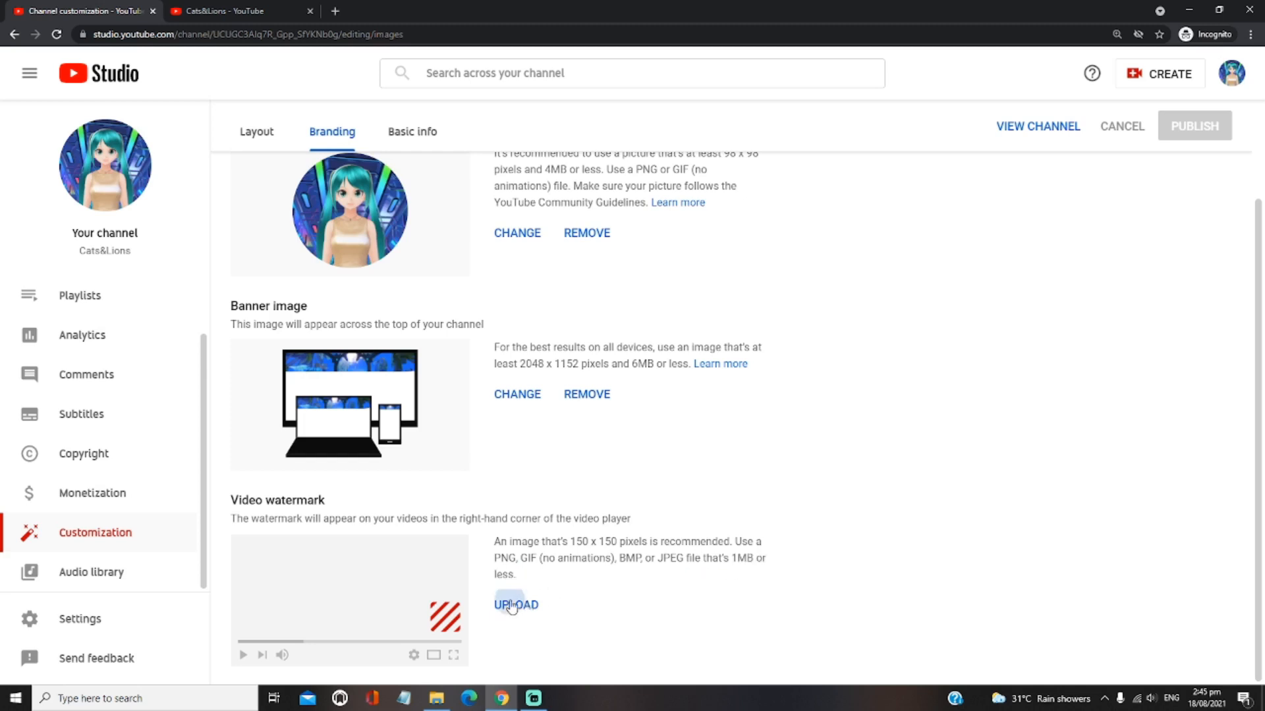
Upload the Cats&Lions cat image as watermark, keeping the crop over the whole cat
click(515, 604)
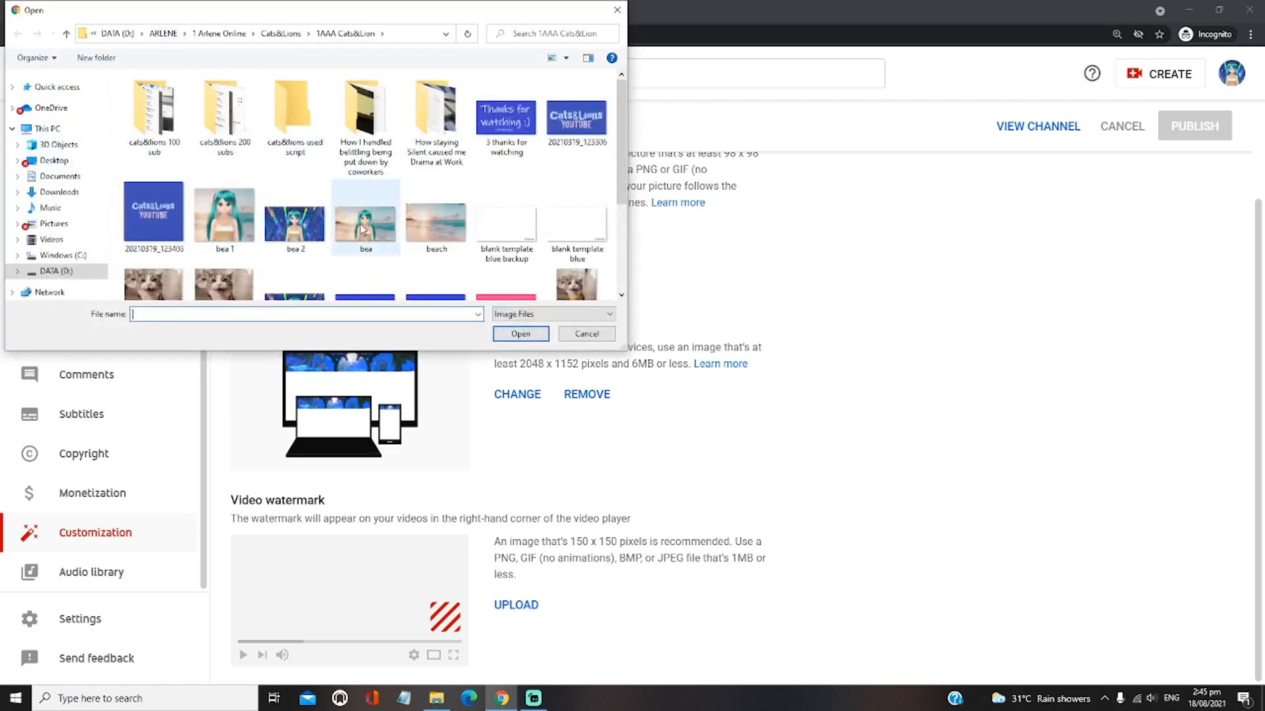
scroll(down, 3)
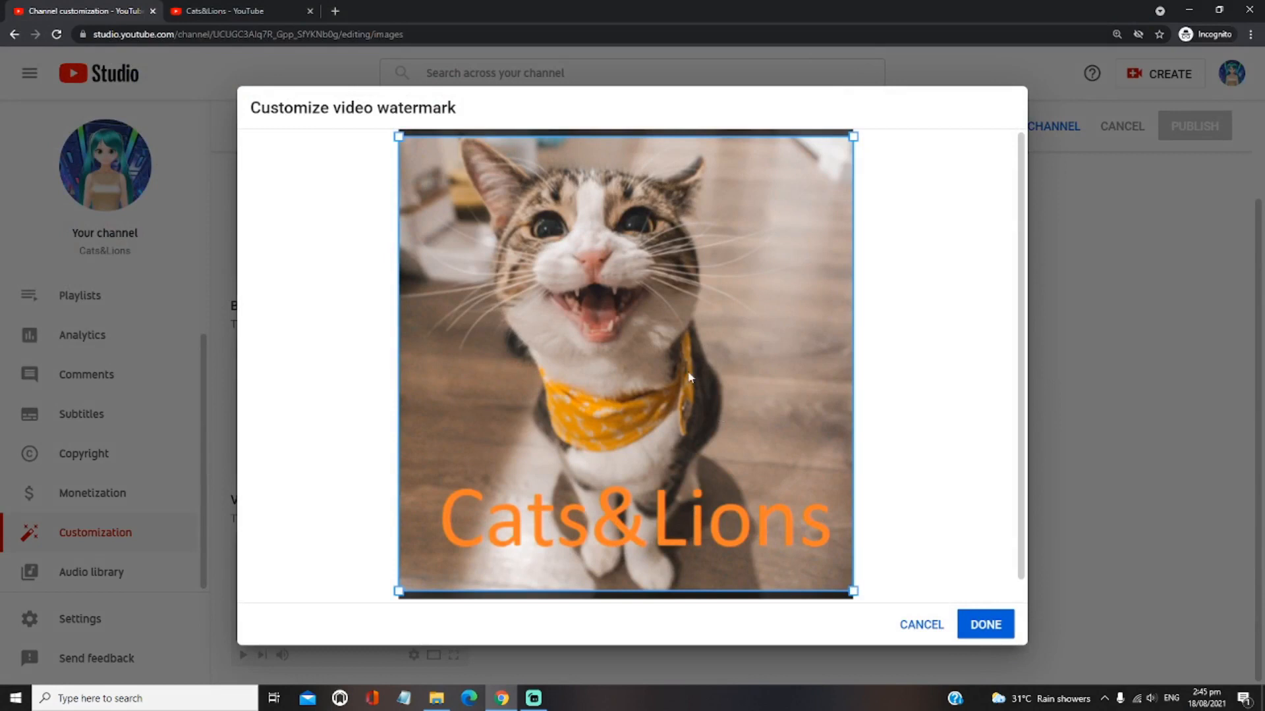
drag(396, 135, 471, 209)
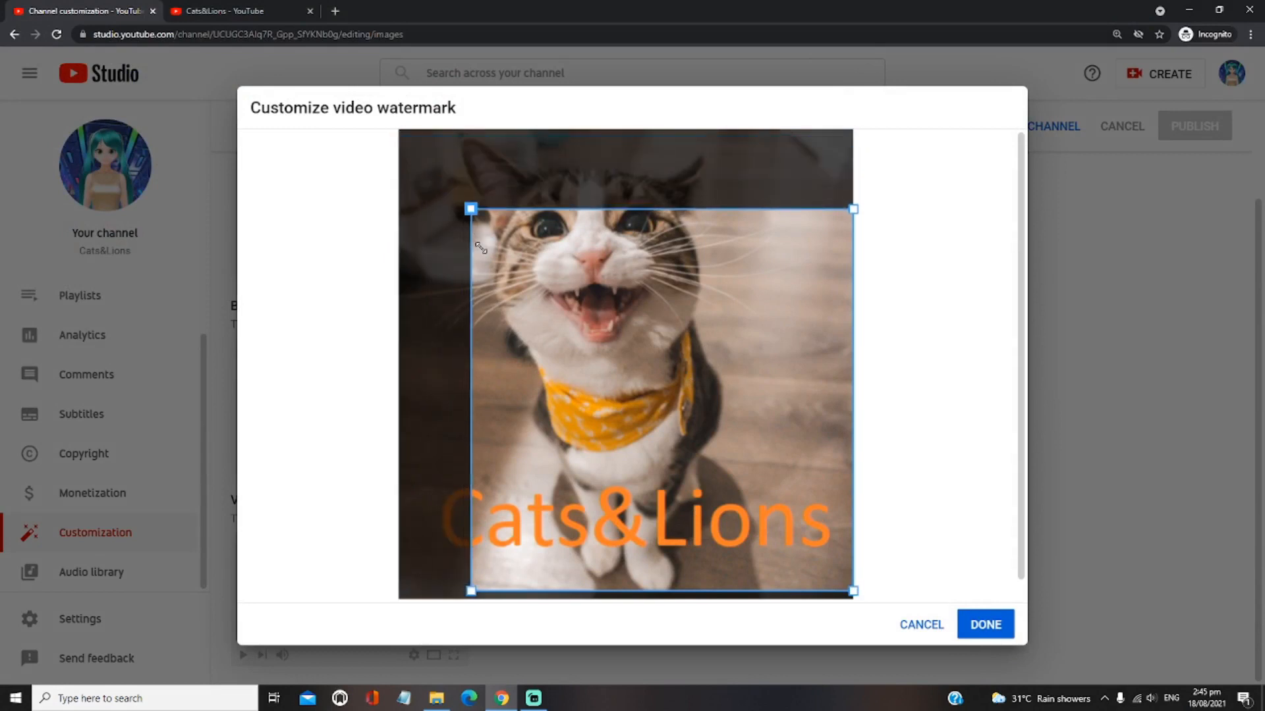
drag(470, 209, 395, 136)
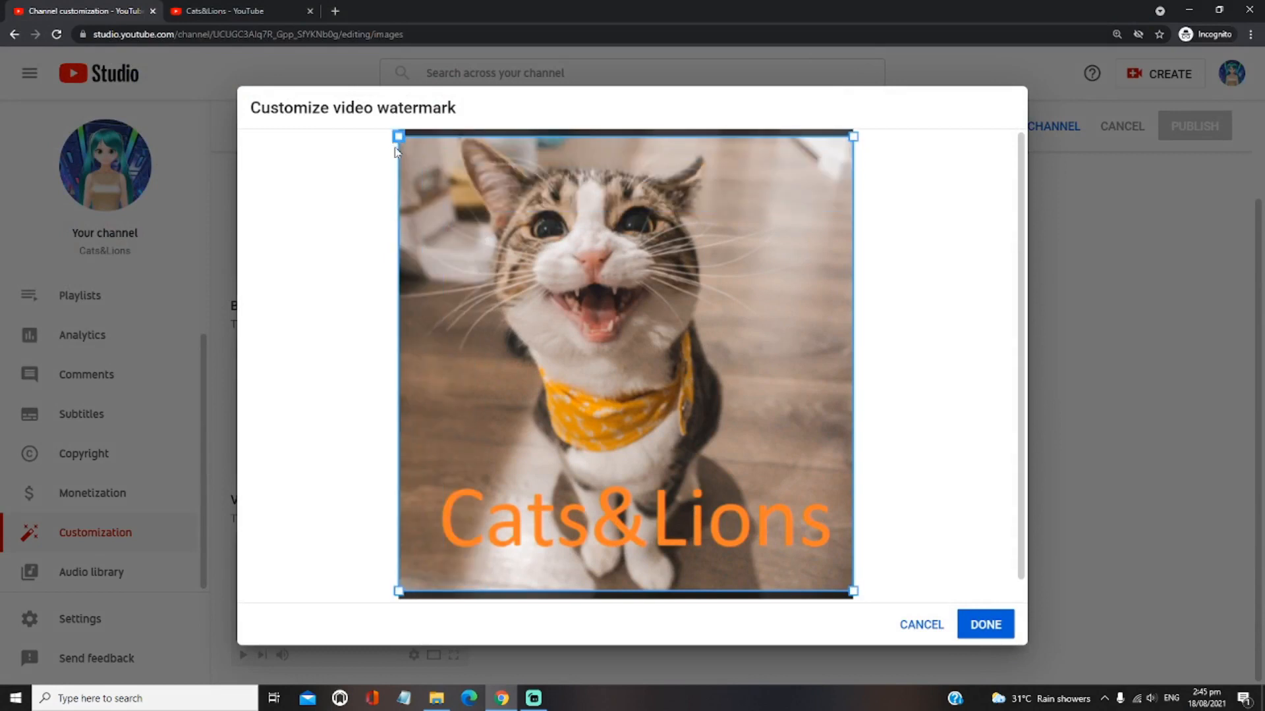
mouse_move(1027, 661)
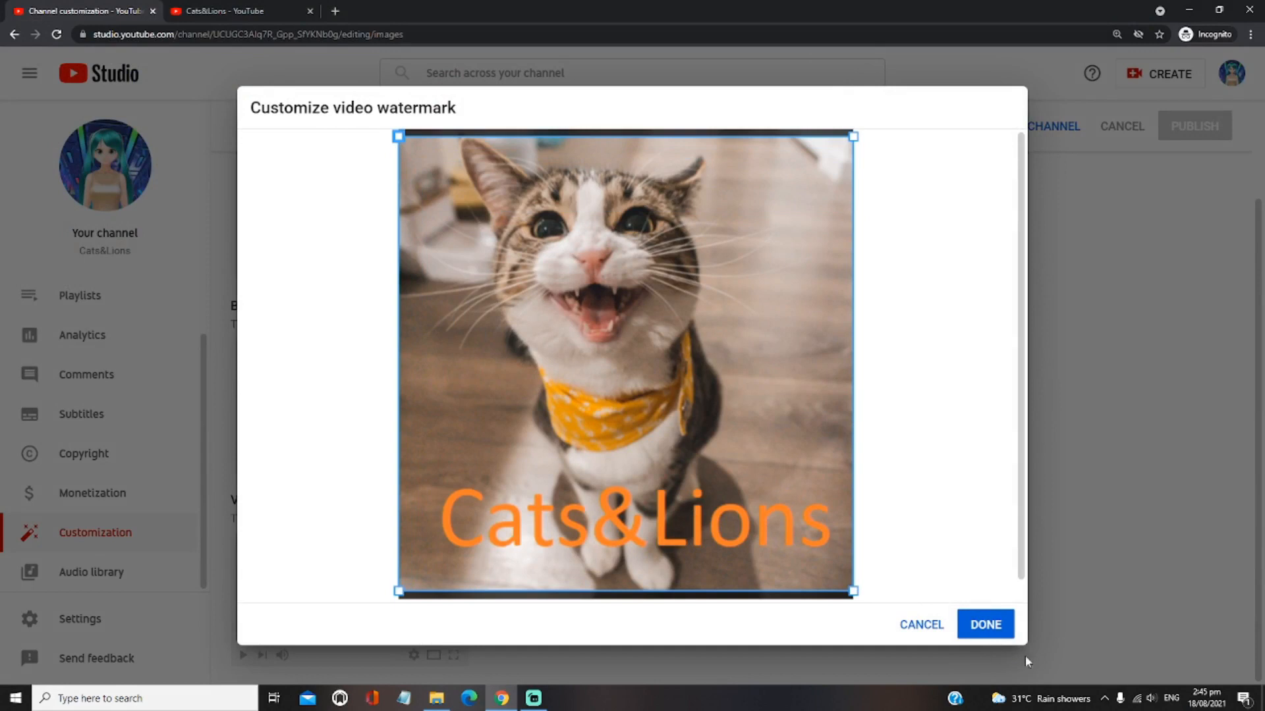
click(985, 624)
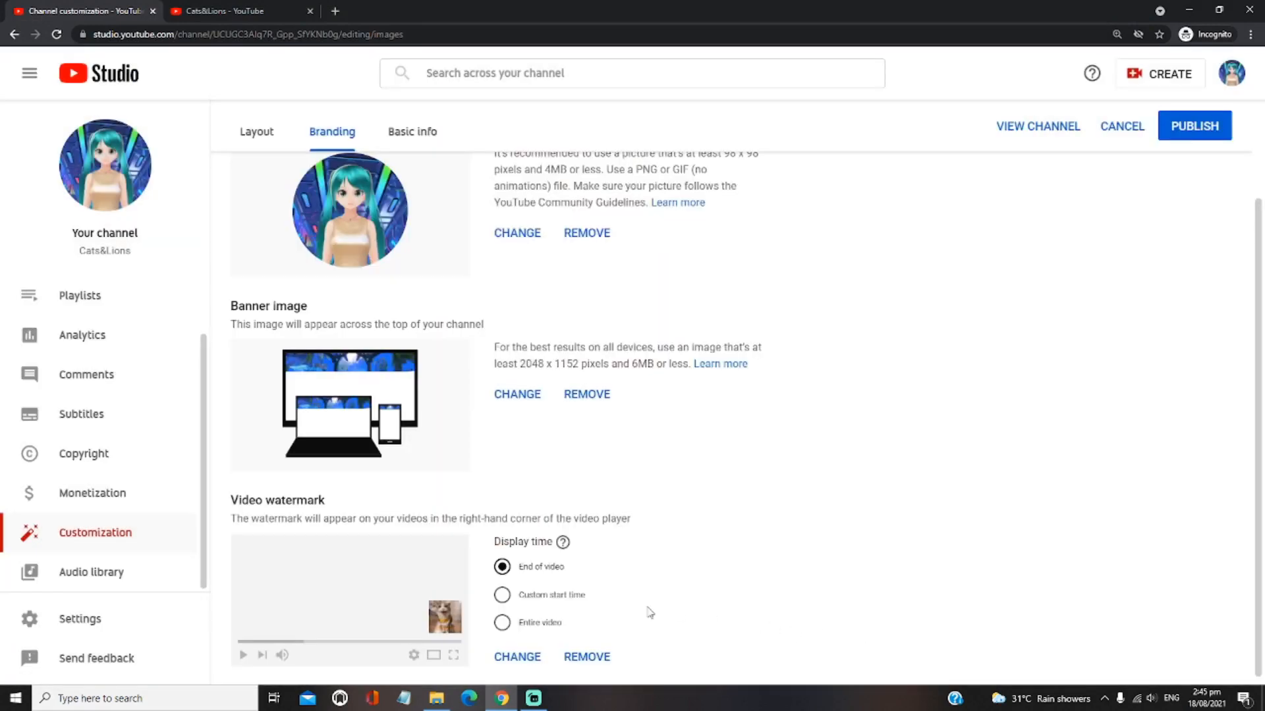
mouse_move(525, 542)
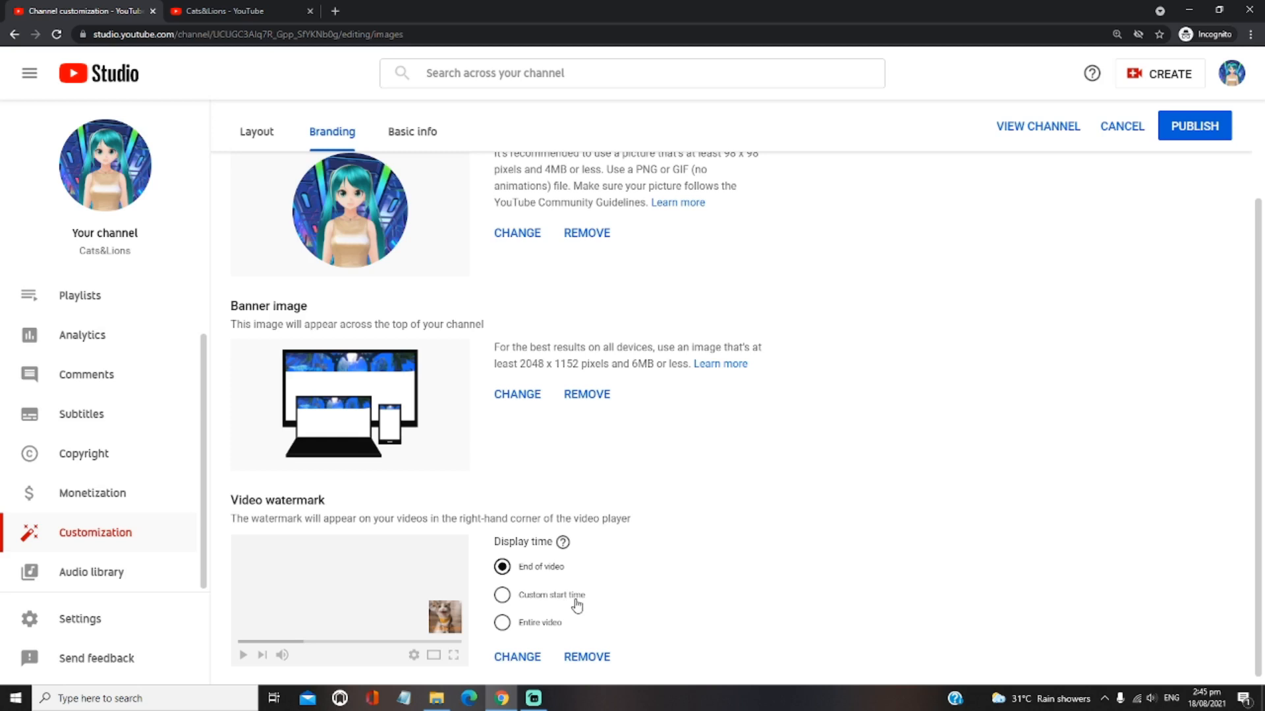
Set the watermark display time to Entire video and publish the branding changes
click(502, 622)
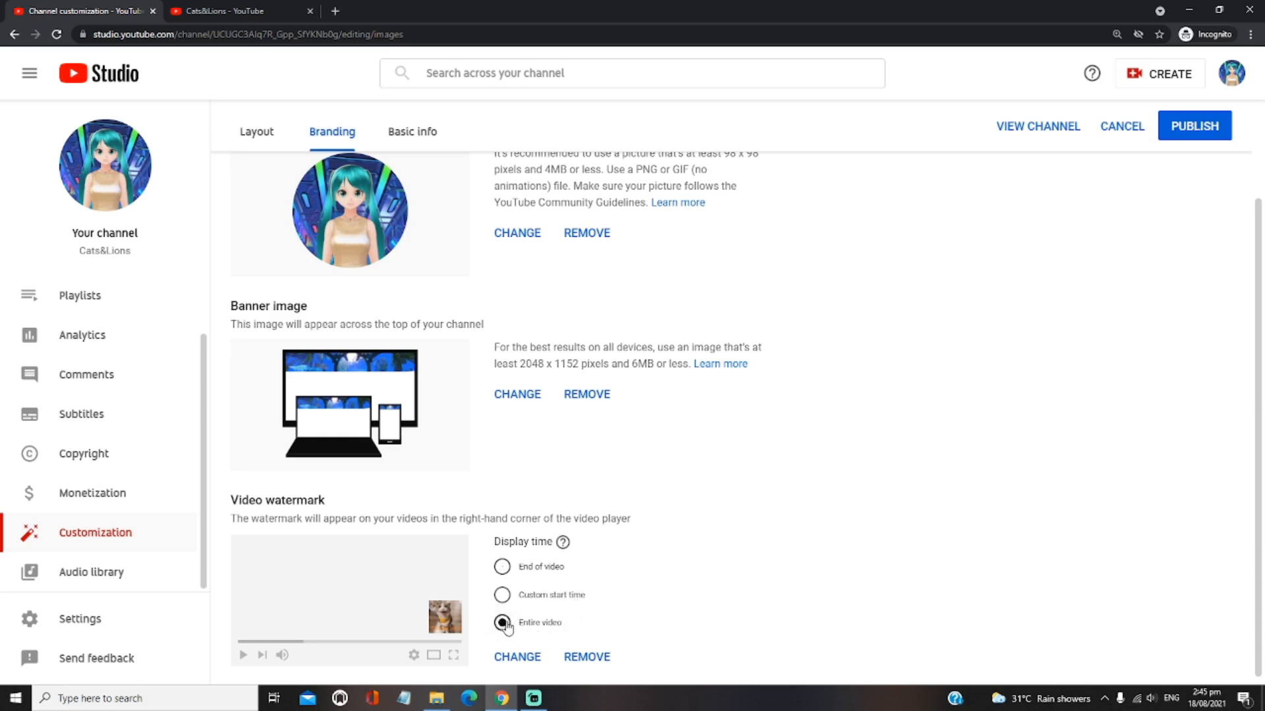
click(501, 622)
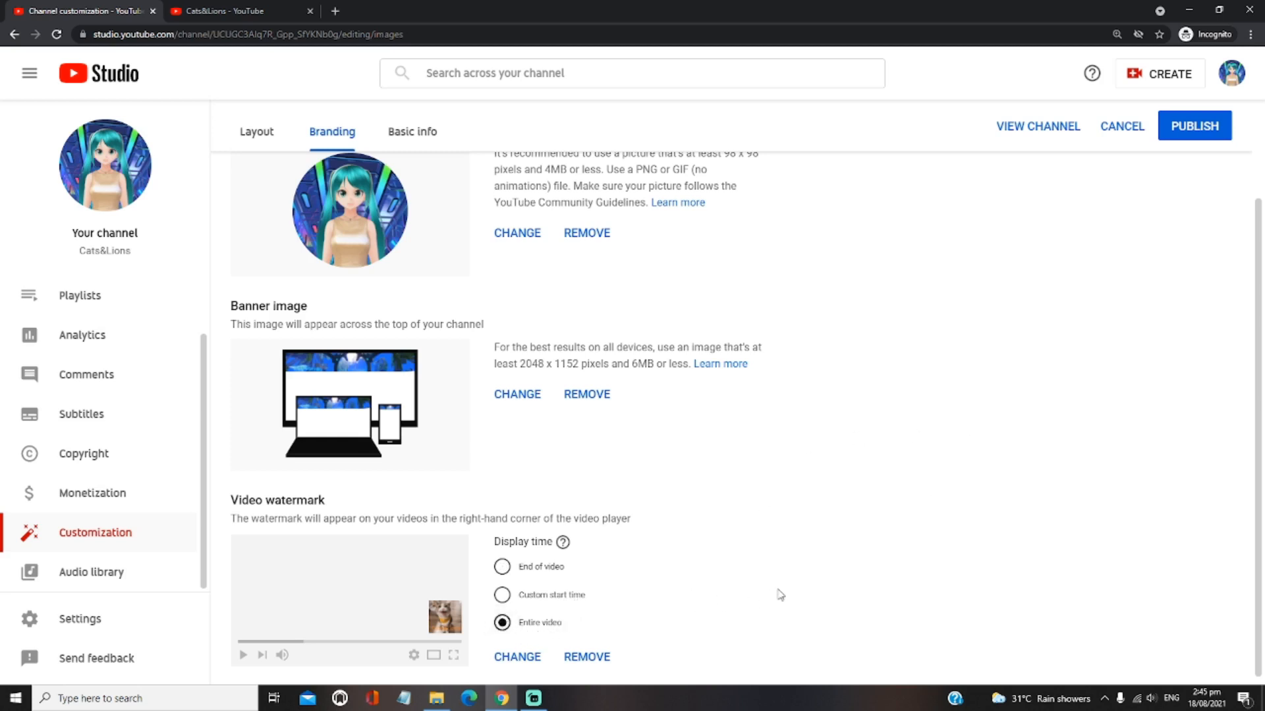
scroll(down, 3)
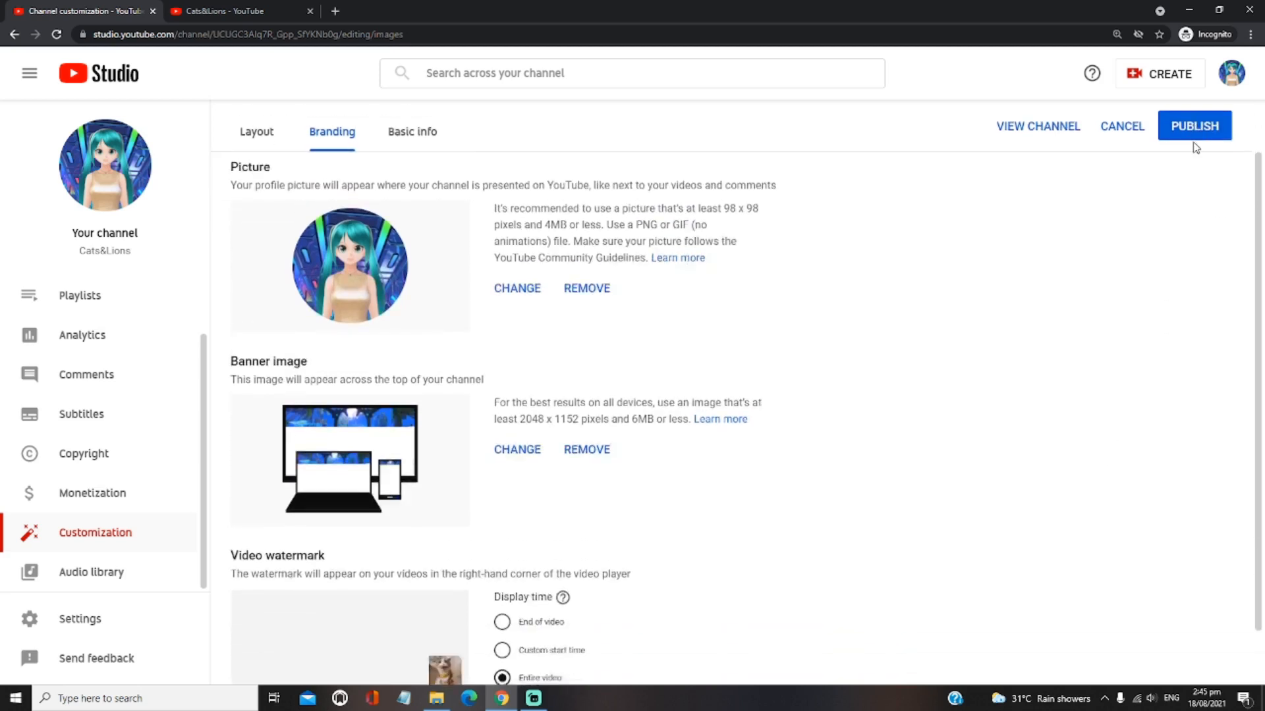
scroll(down, 3)
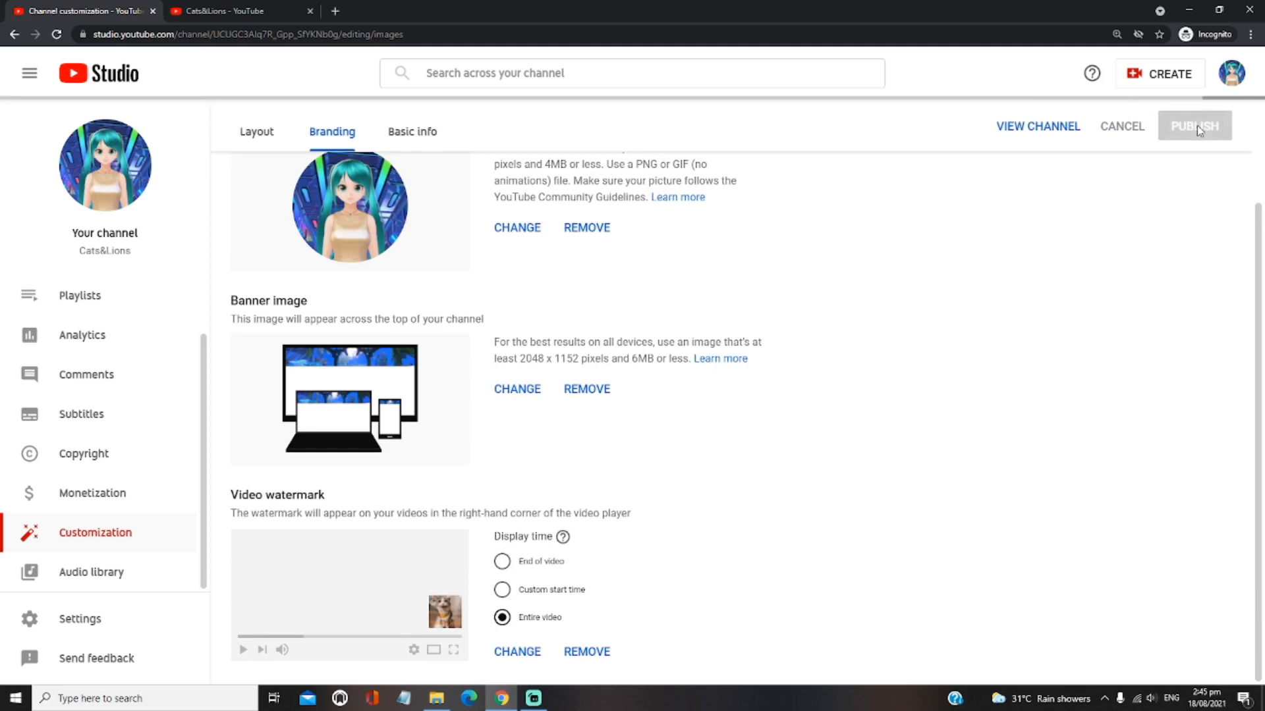
click(1193, 126)
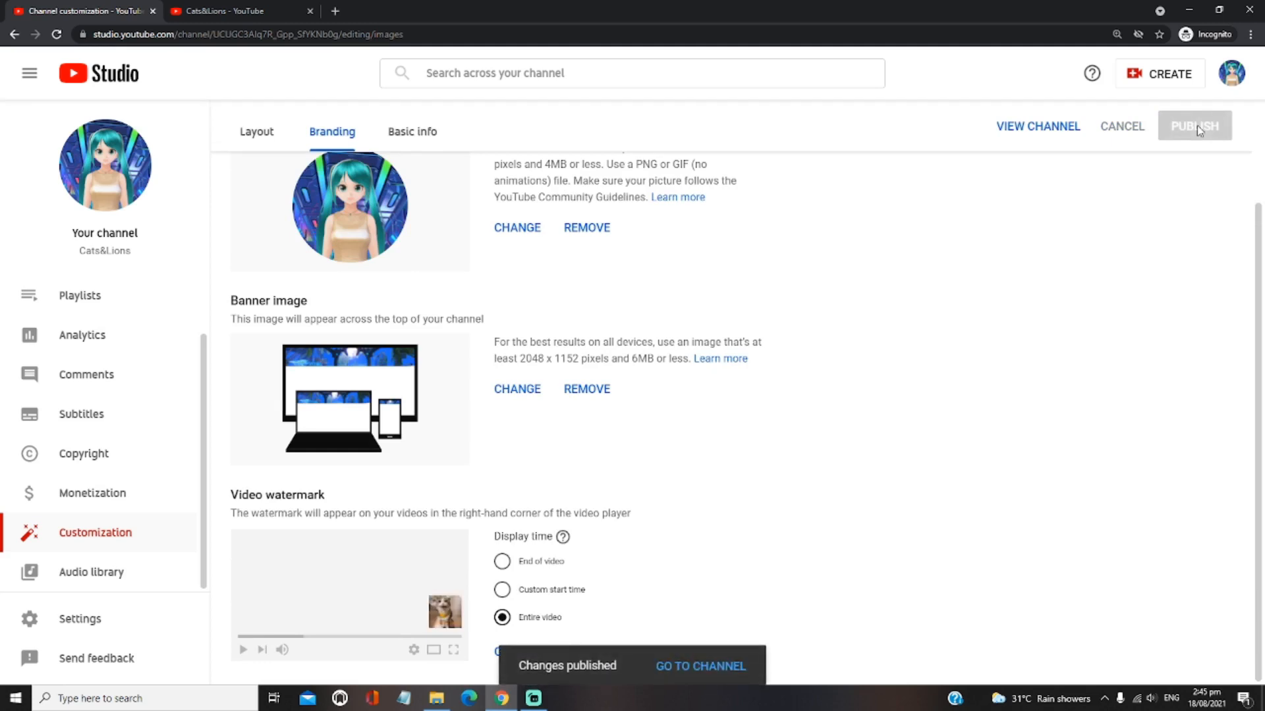
mouse_move(582, 629)
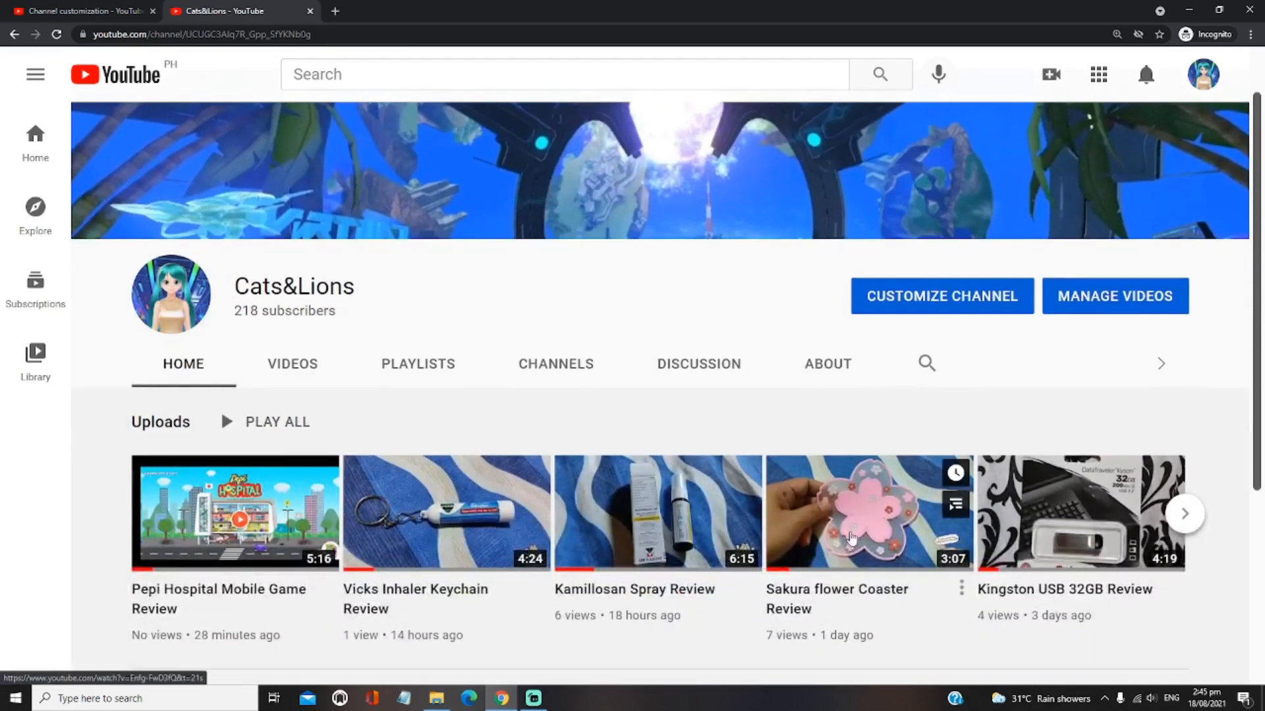
mouse_move(851, 521)
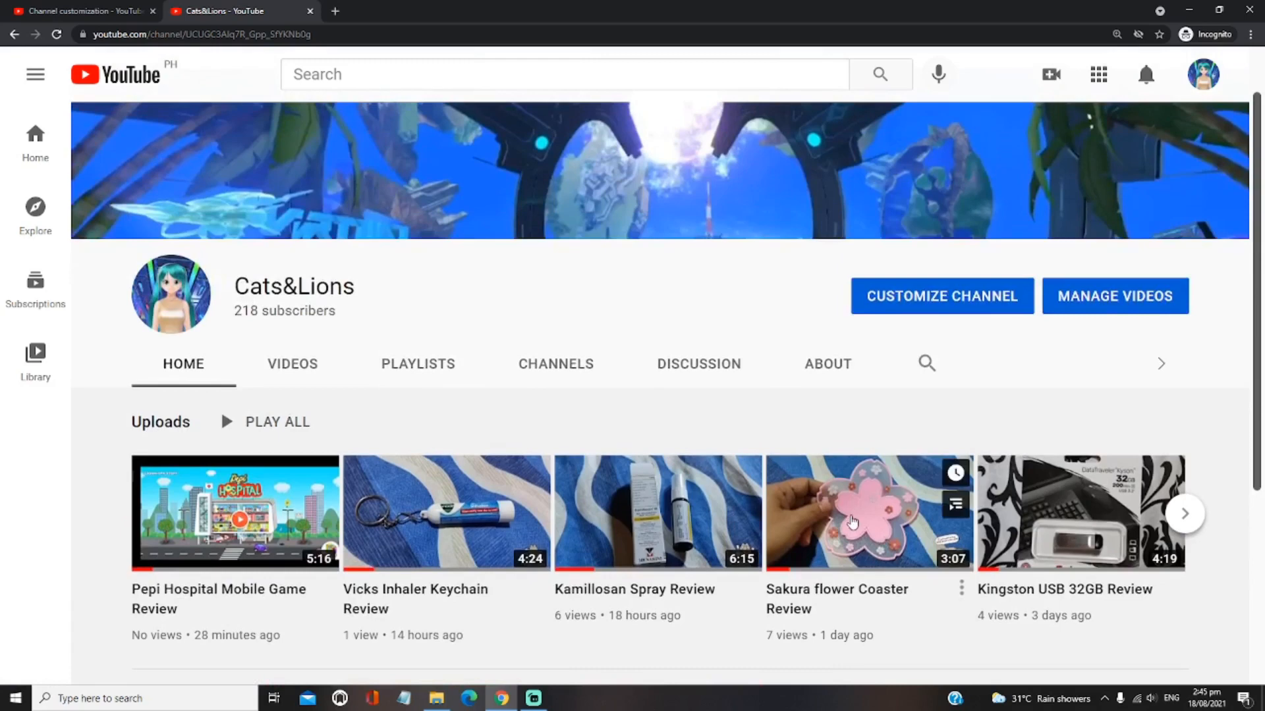
Play the Sakura flower Coaster Review video from the channel's Uploads
click(870, 512)
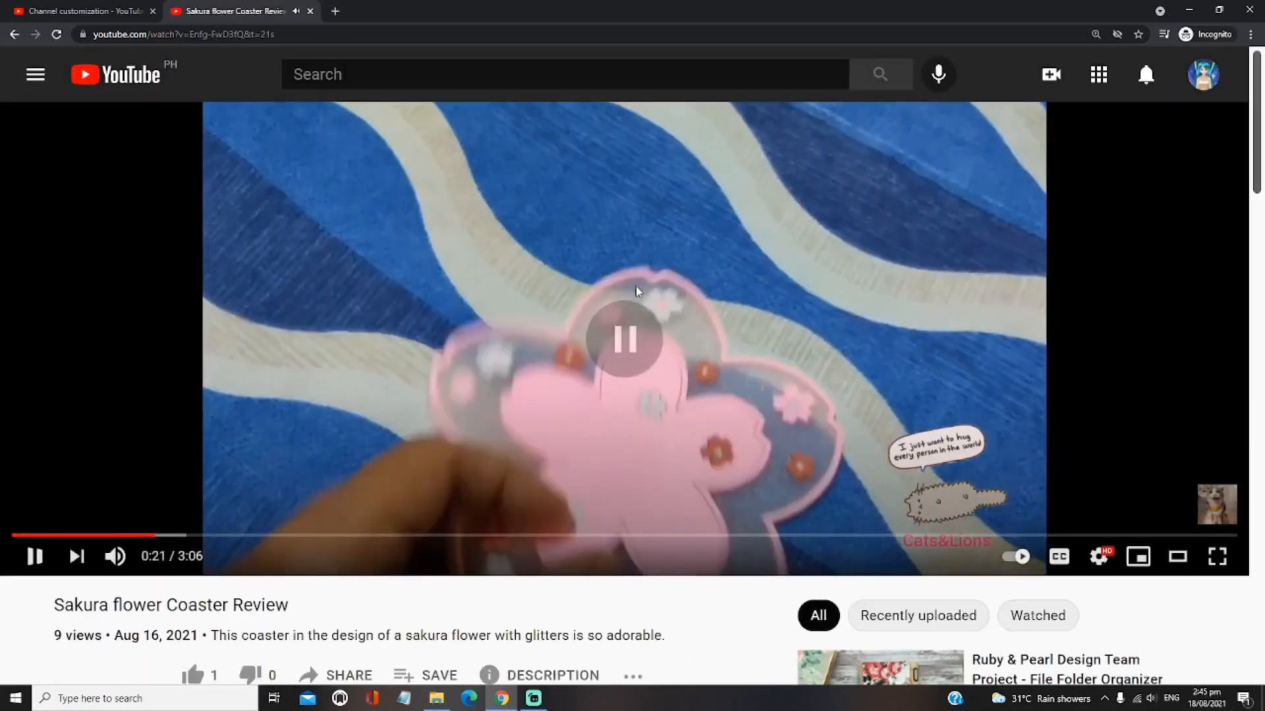
Pause to check the cat watermark, close the extra Cats&Lions tab, return to customization
click(625, 339)
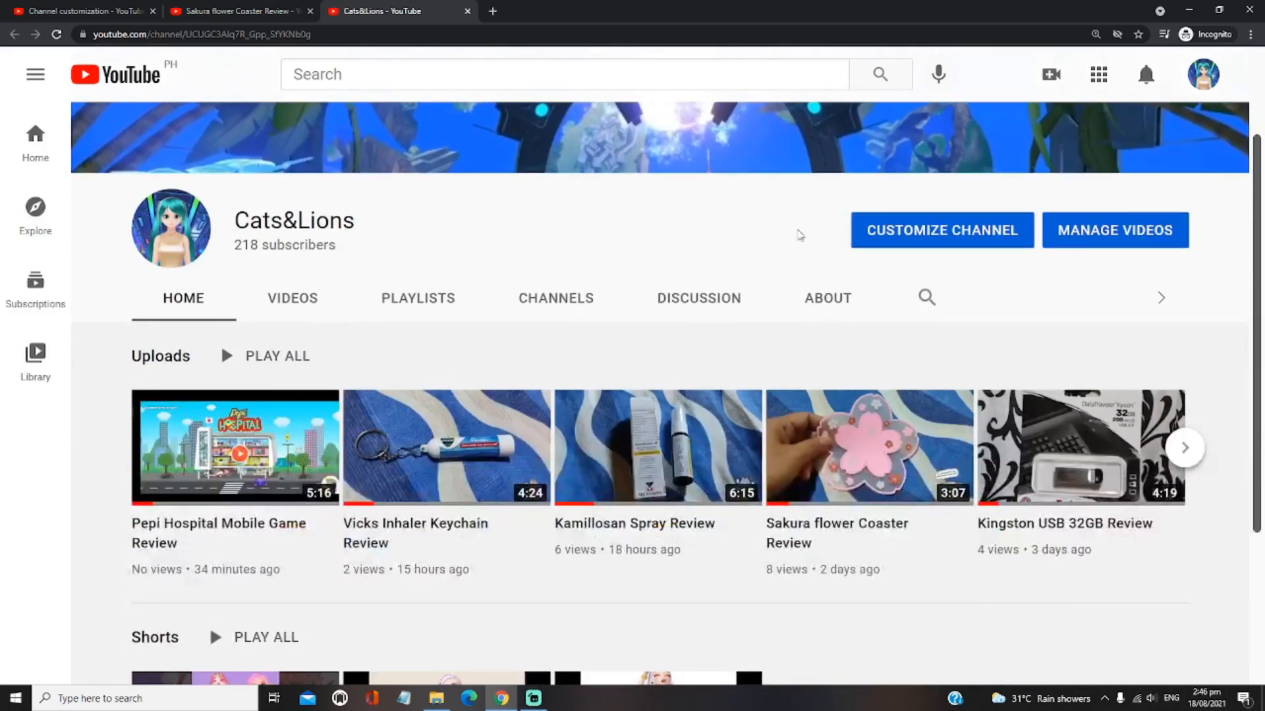
scroll(down, 3)
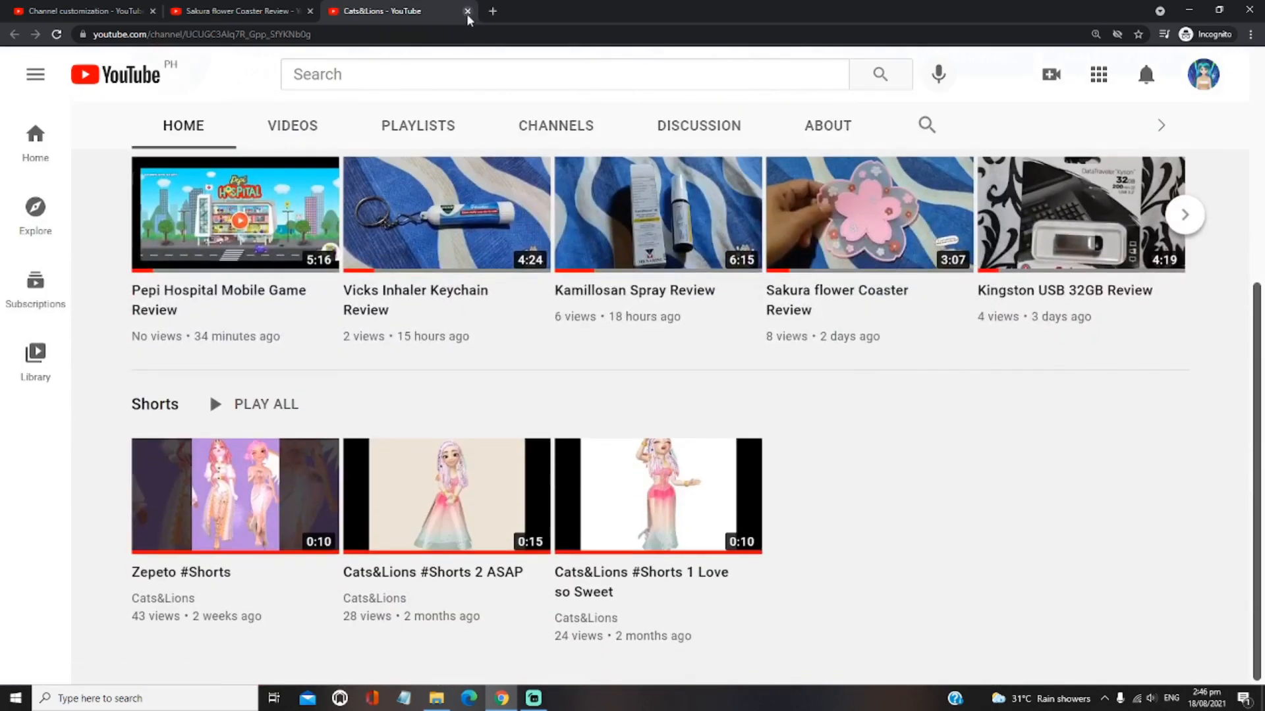
click(467, 10)
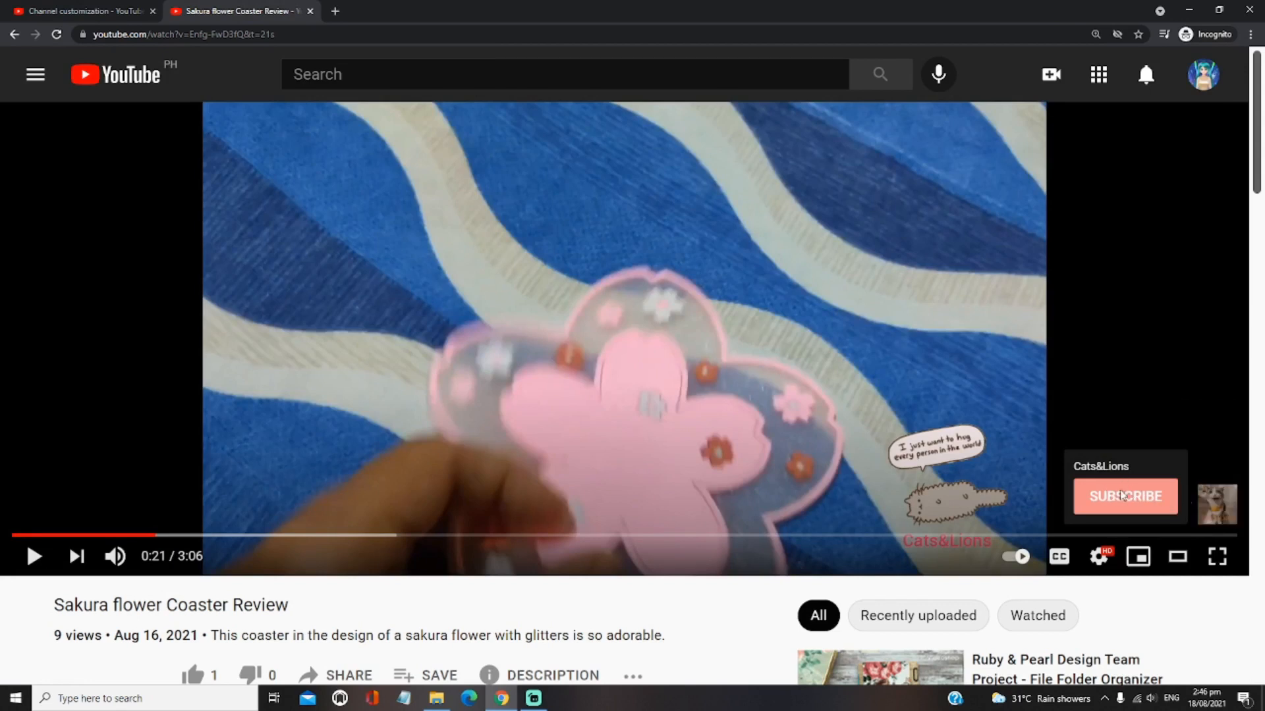
mouse_move(1134, 493)
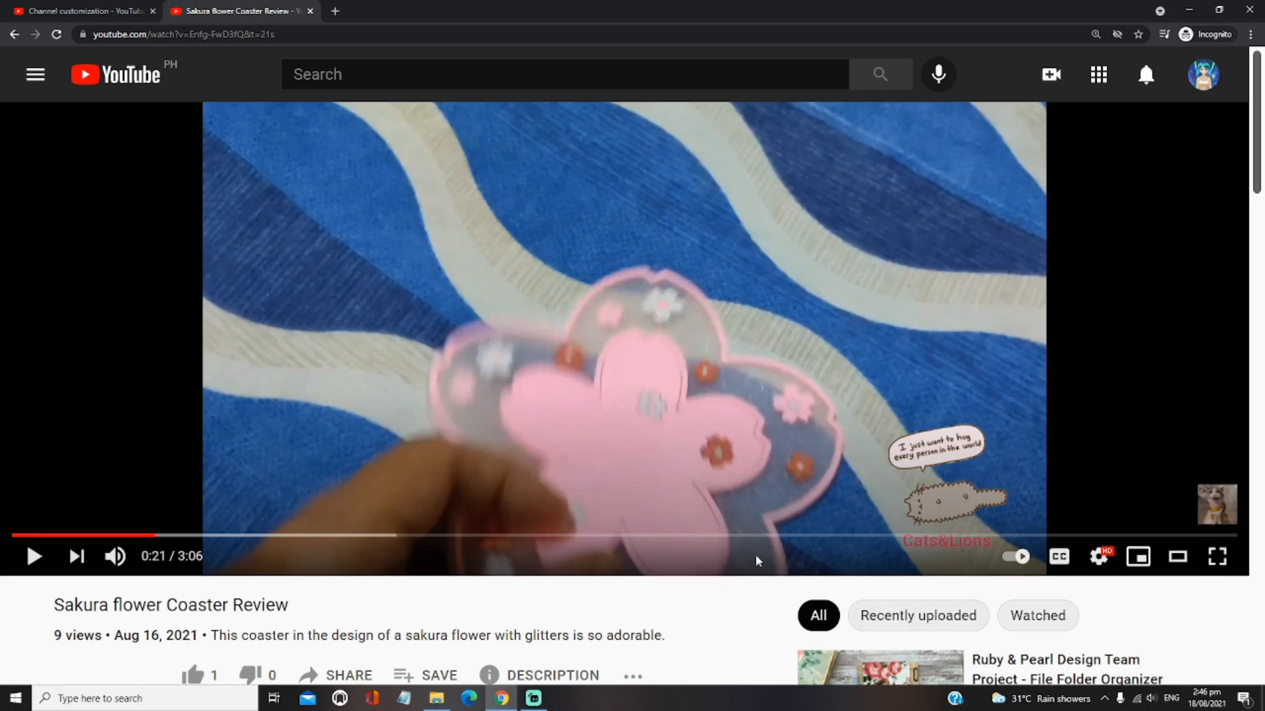
mouse_move(624, 424)
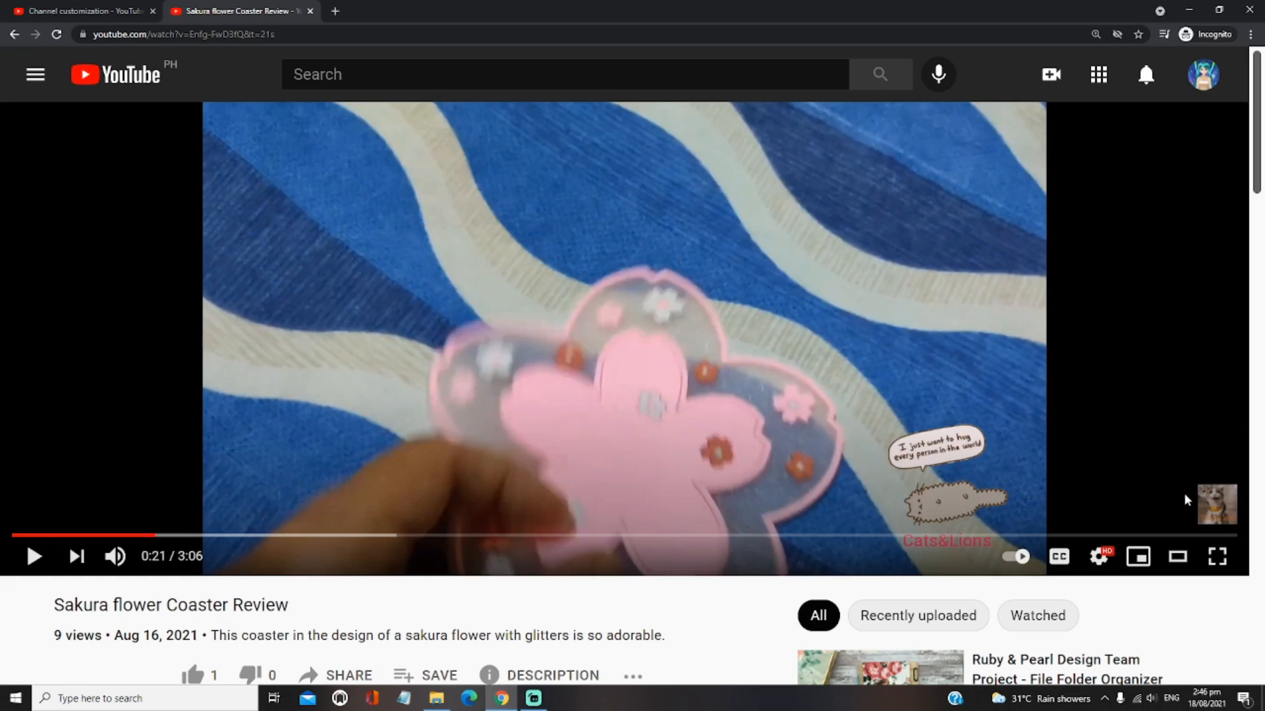
mouse_move(1218, 505)
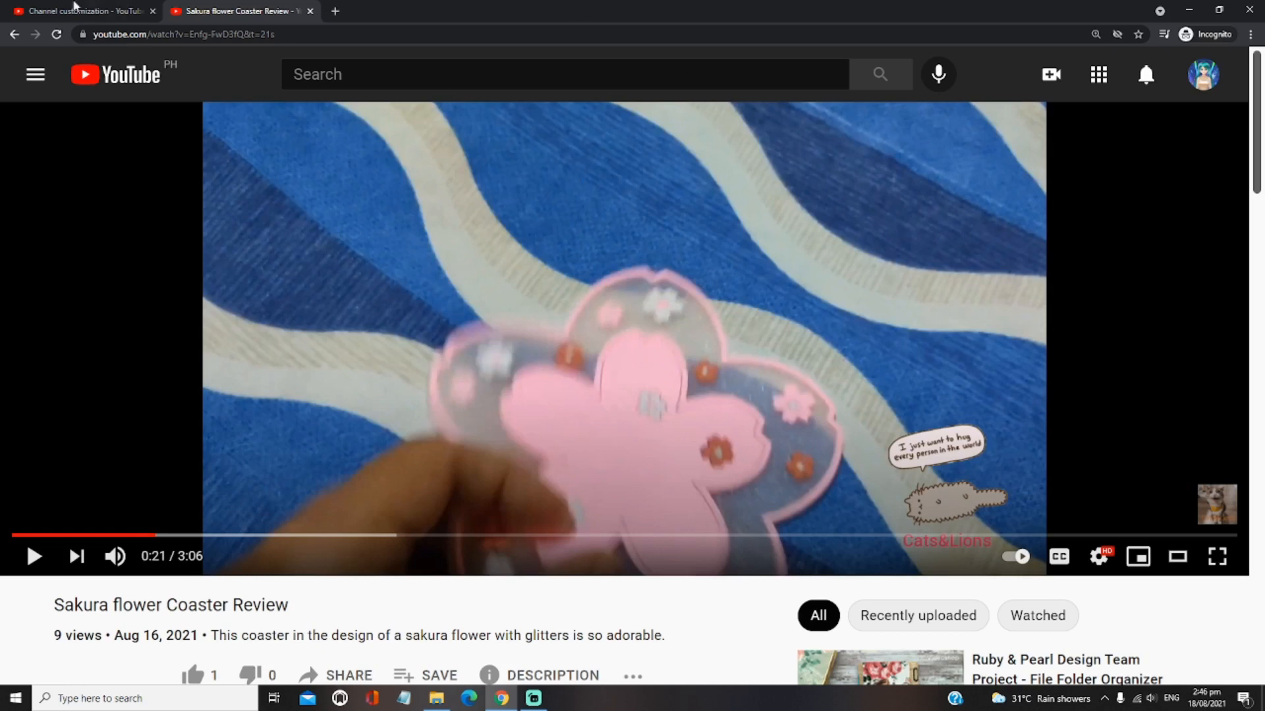
click(80, 10)
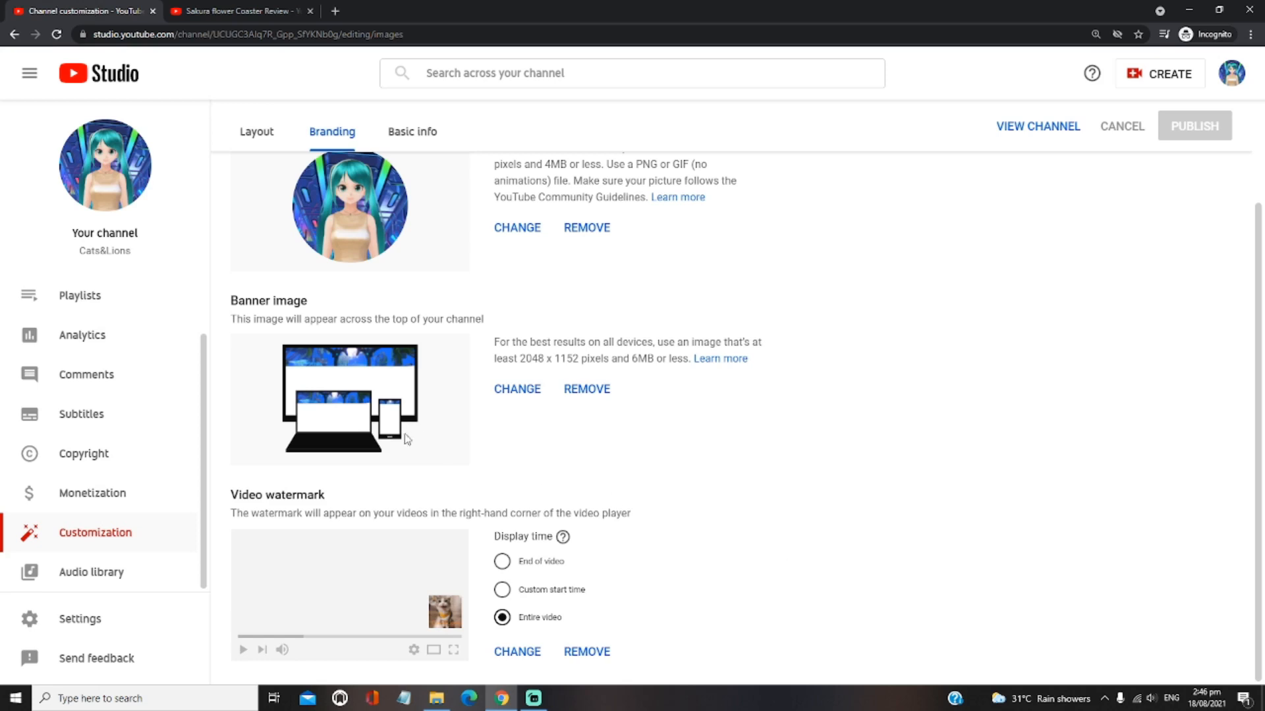
mouse_move(495, 464)
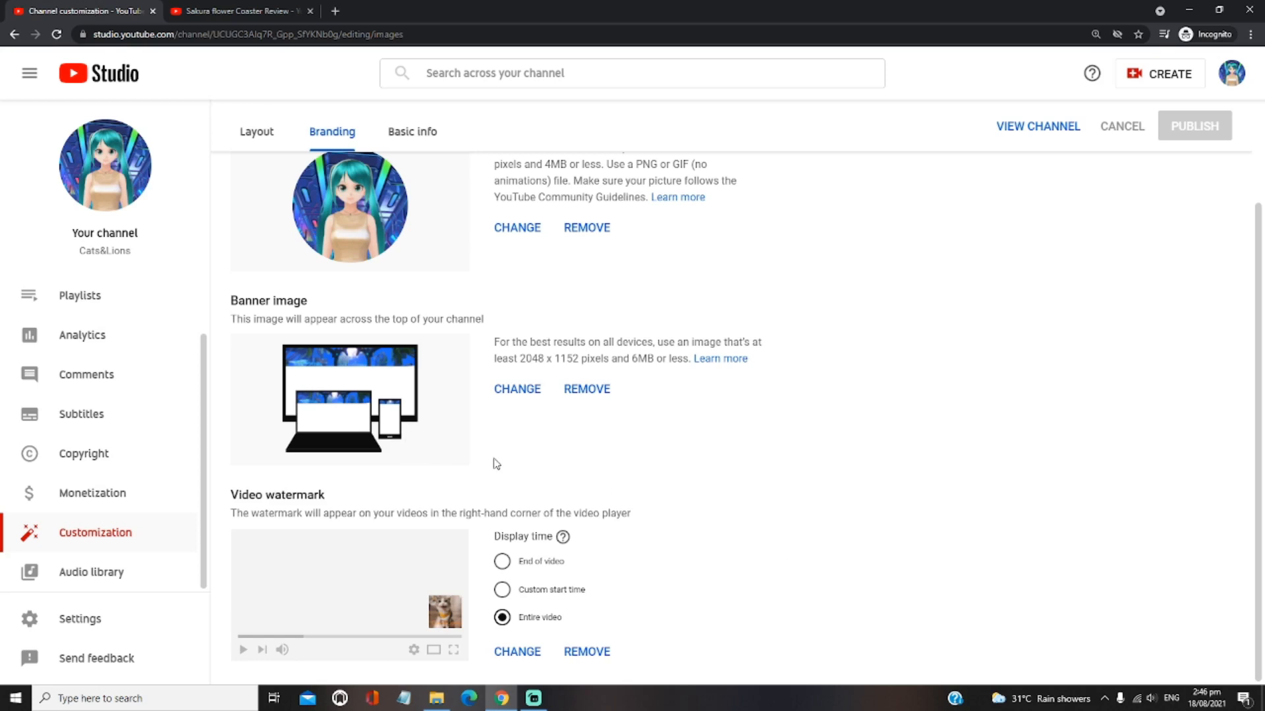